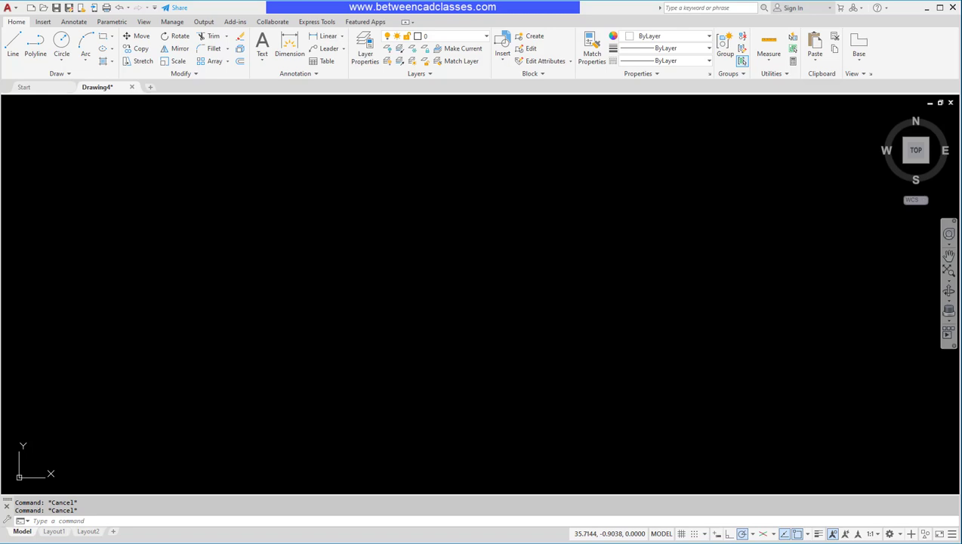
mouse_move(729, 331)
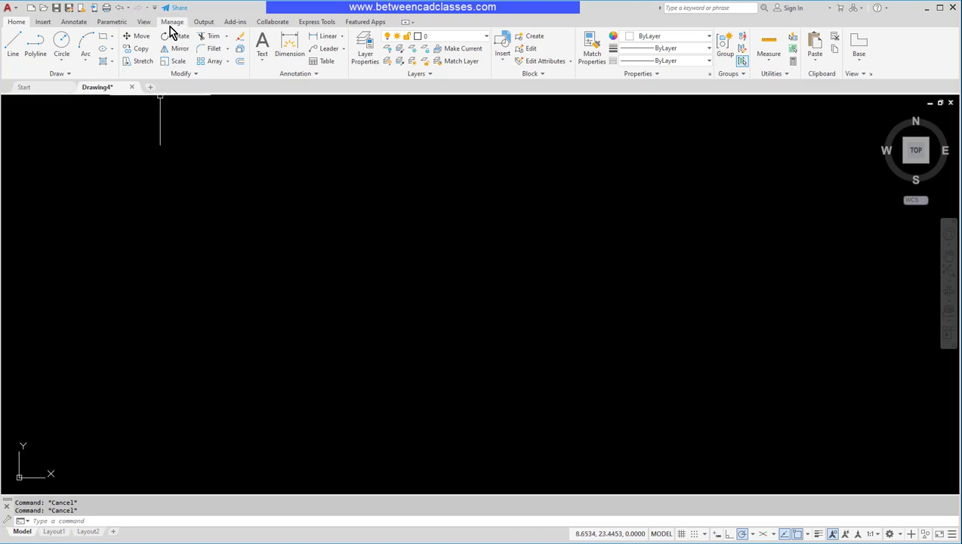
Step: Switch to the Manage ribbon and enter the CUI command on the command line
click(172, 22)
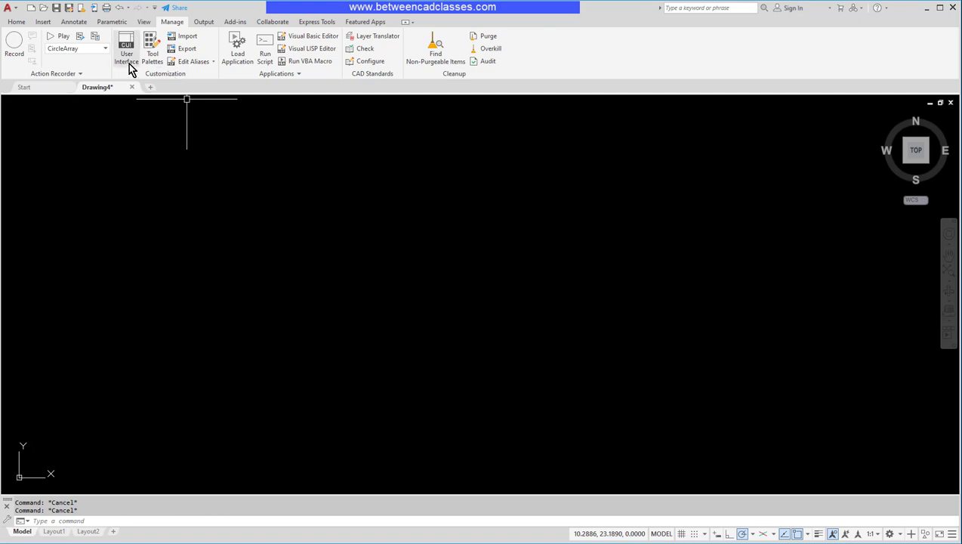
mouse_move(471, 298)
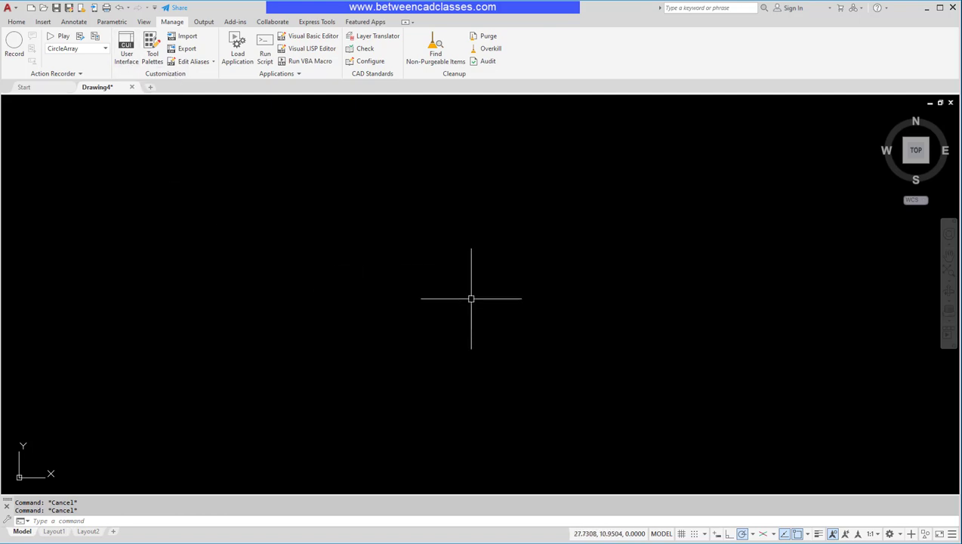
text(cui)
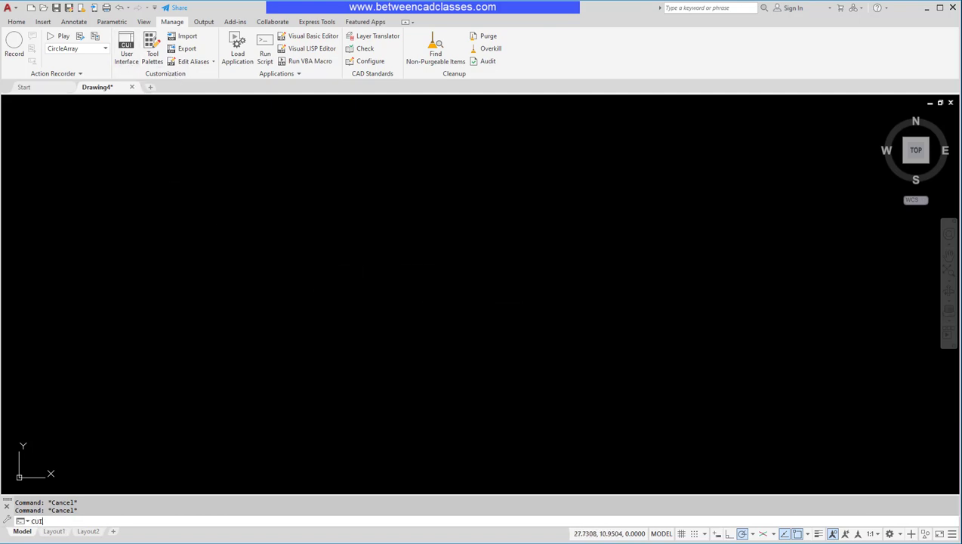
Step: Run CUI and browse the workspaces, then expand Ribbon > Tabs in the customization tree
key(Return)
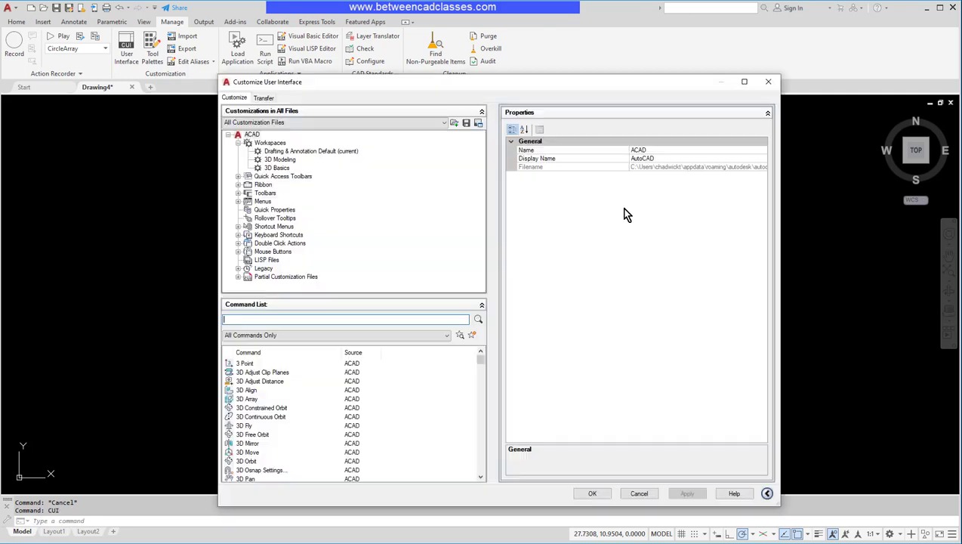
mouse_move(454, 233)
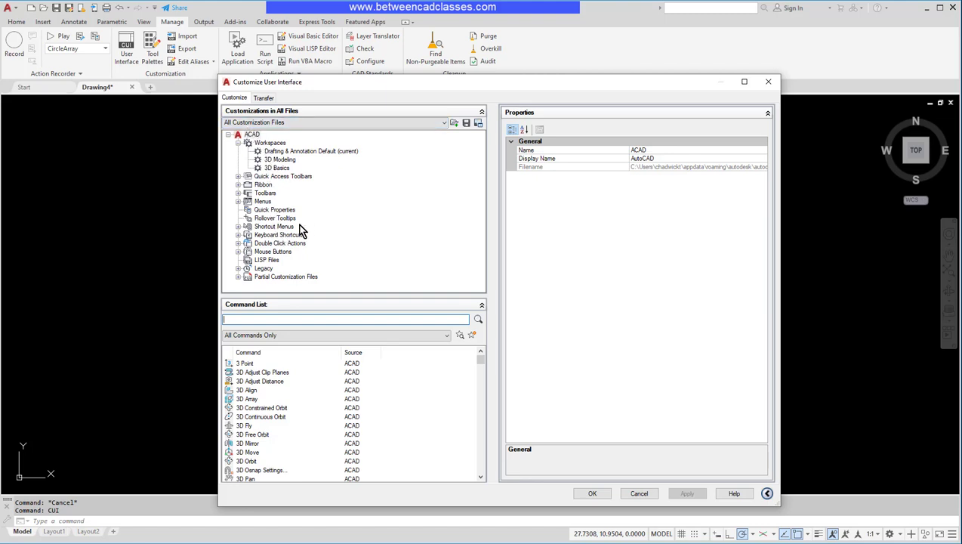
click(311, 151)
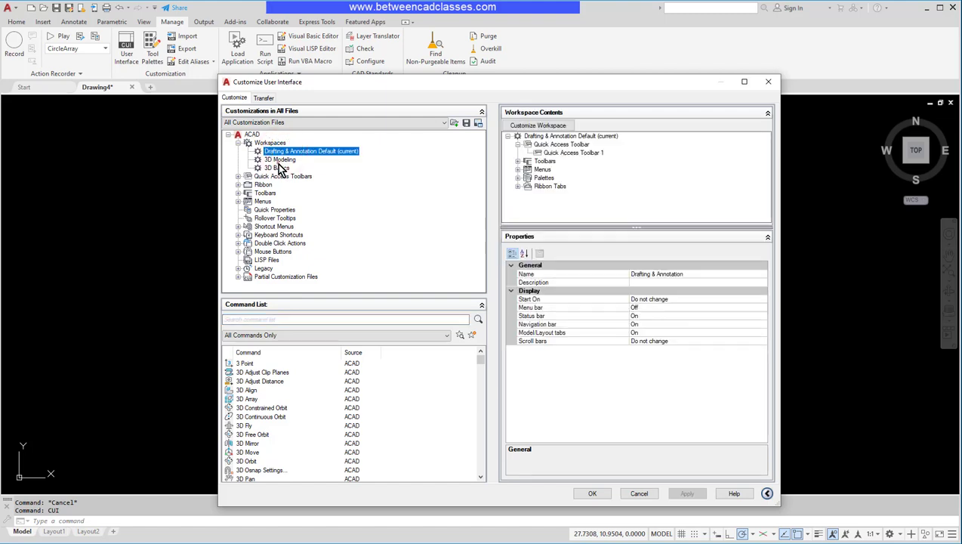
click(281, 160)
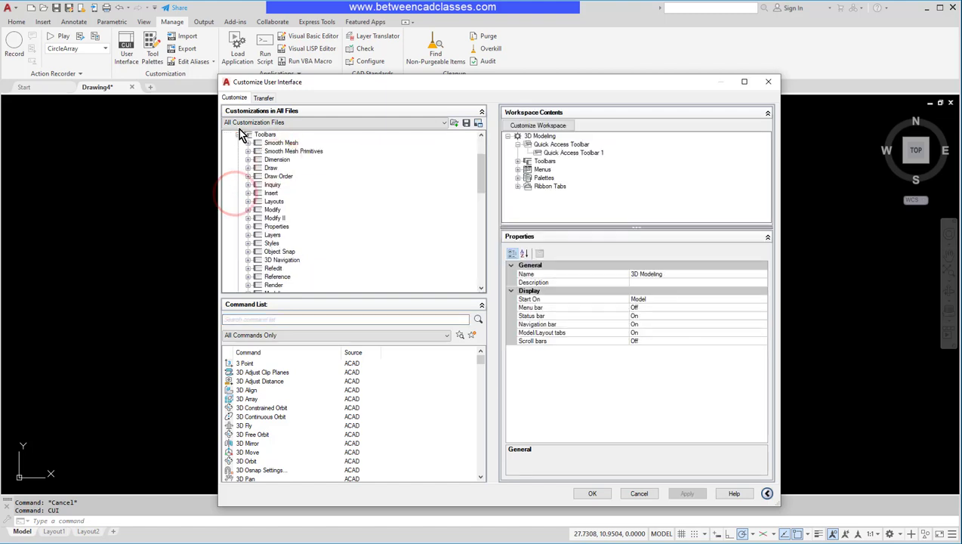
click(230, 133)
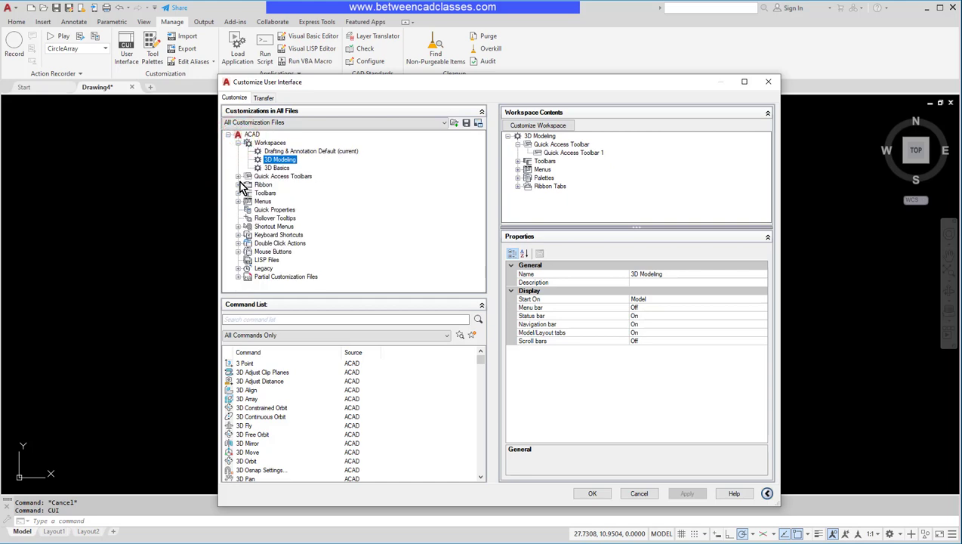
click(239, 184)
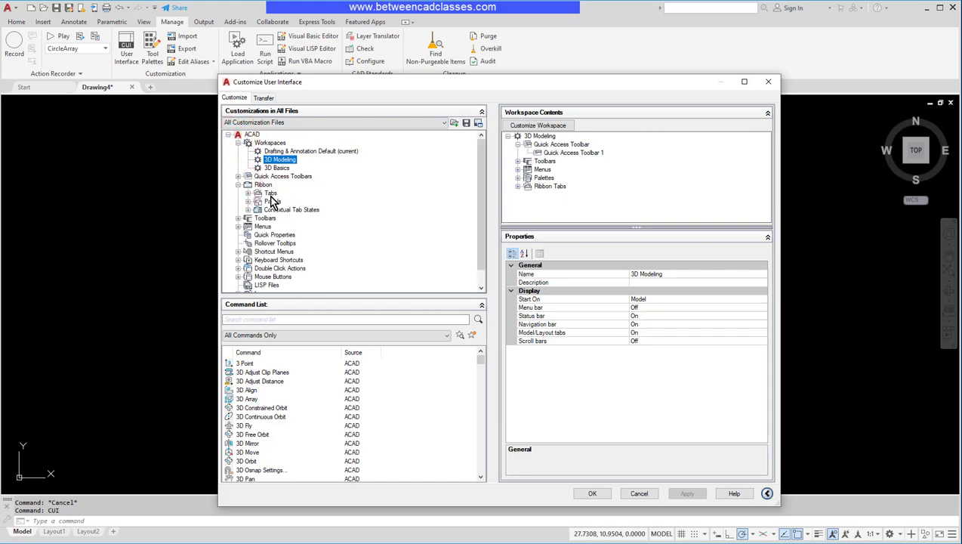
click(269, 194)
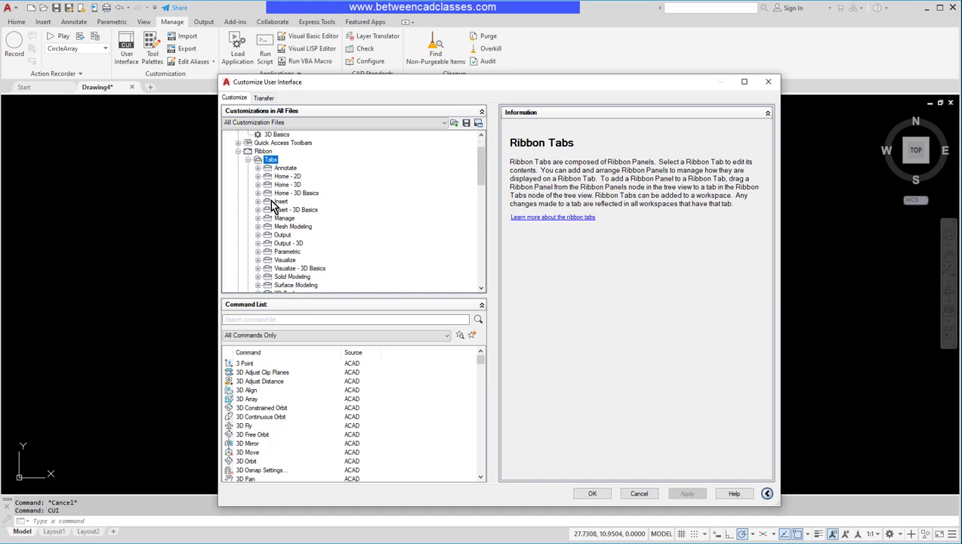
Step: Expand the Manage tab and preview its Action Recorder and Customization panels
click(284, 185)
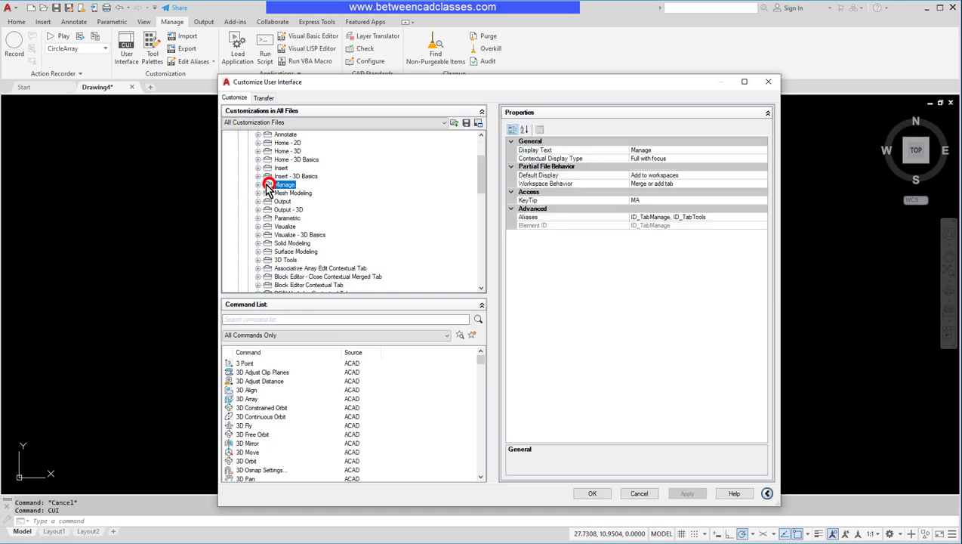
click(258, 185)
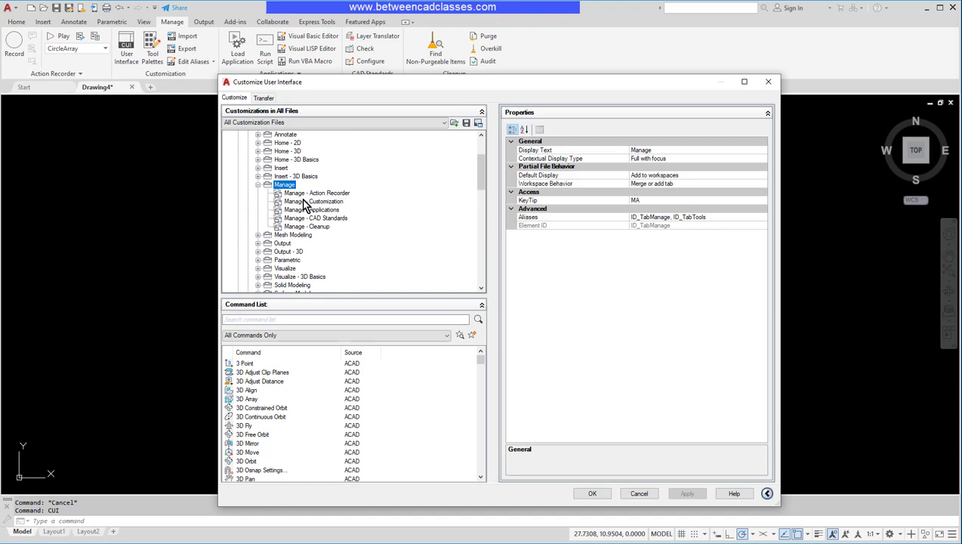
click(316, 194)
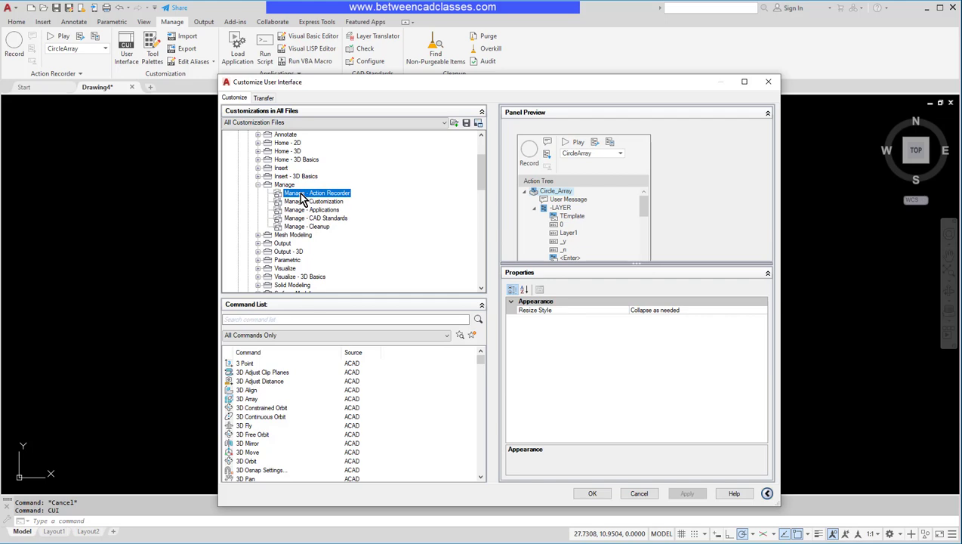
mouse_move(44, 74)
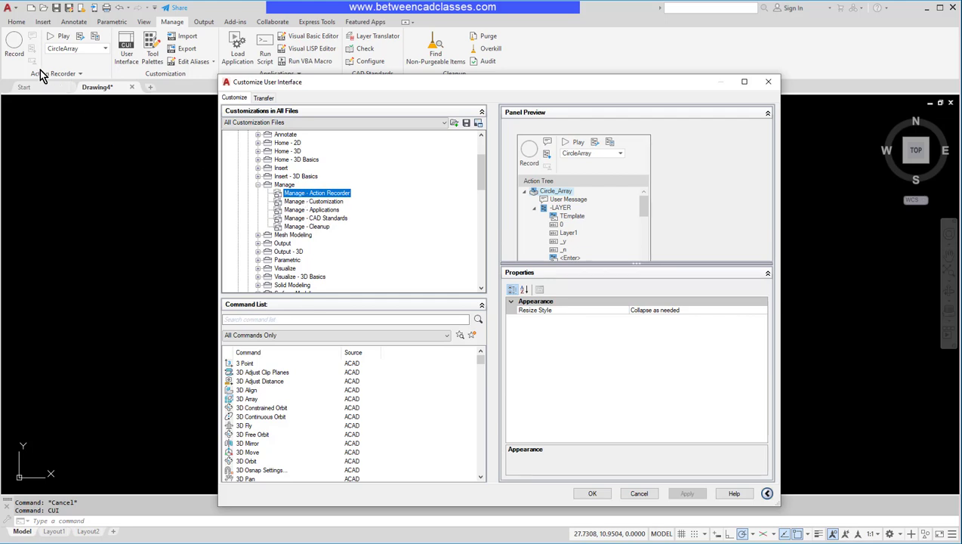
mouse_move(34, 43)
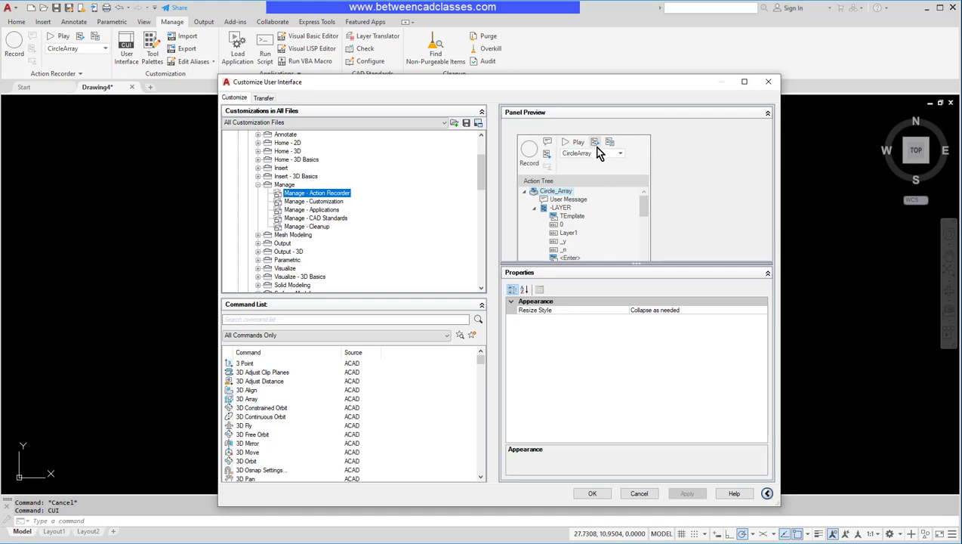
mouse_move(308, 209)
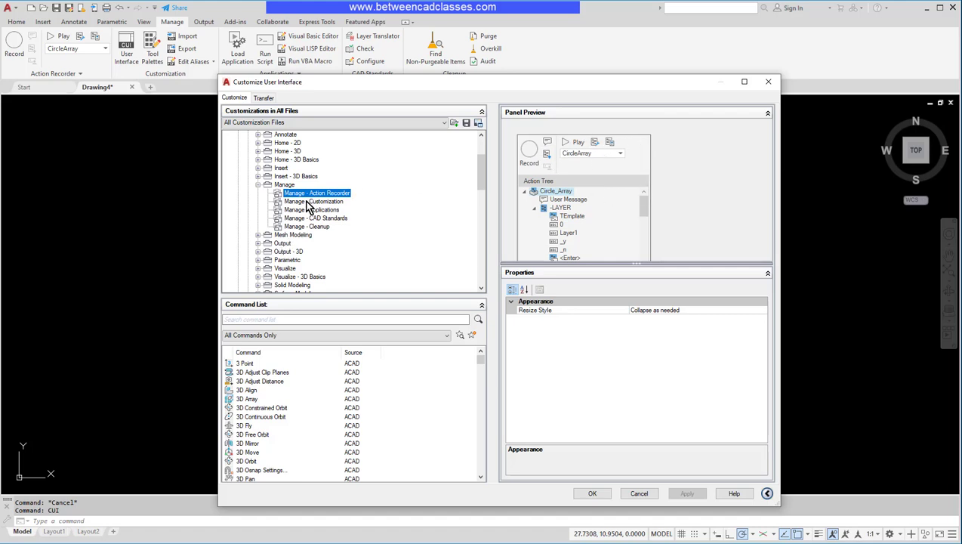
click(313, 203)
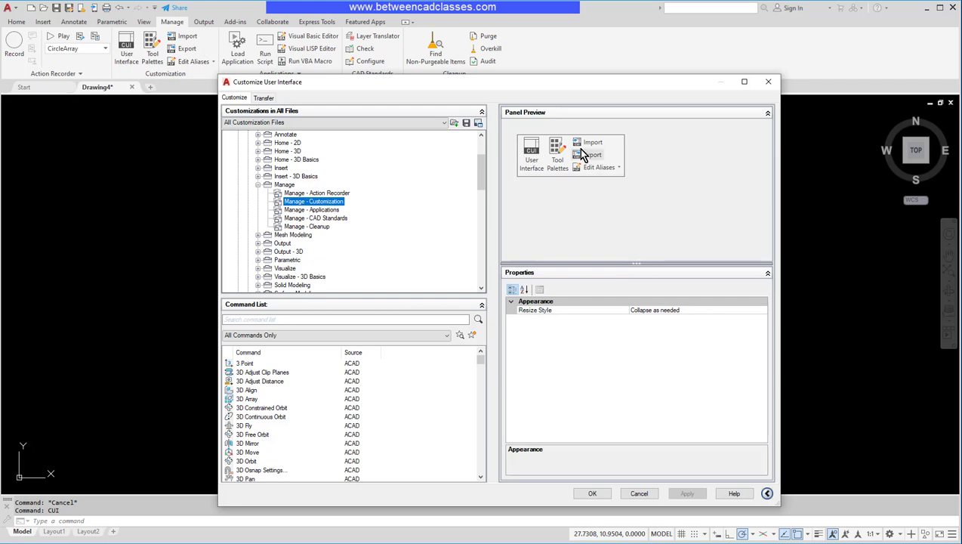
mouse_move(316, 259)
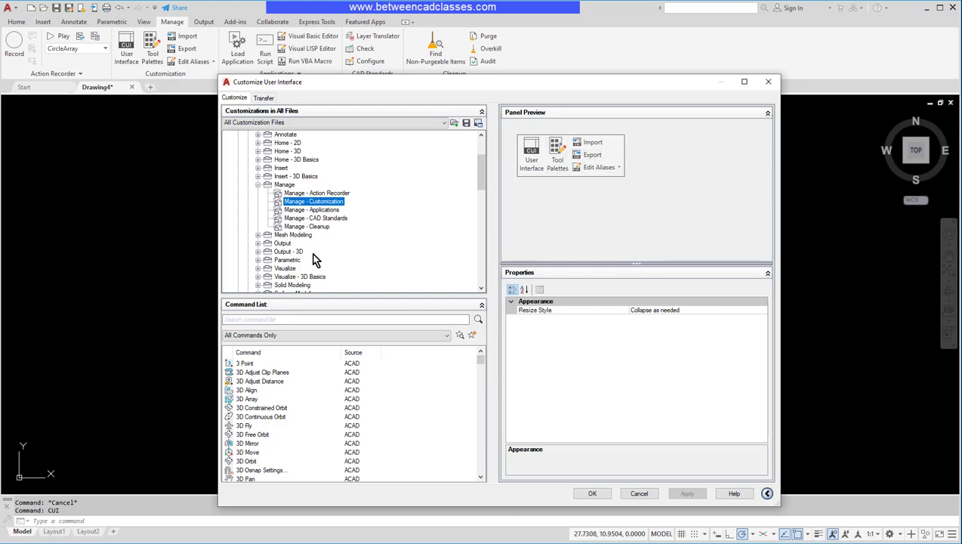
mouse_move(426, 233)
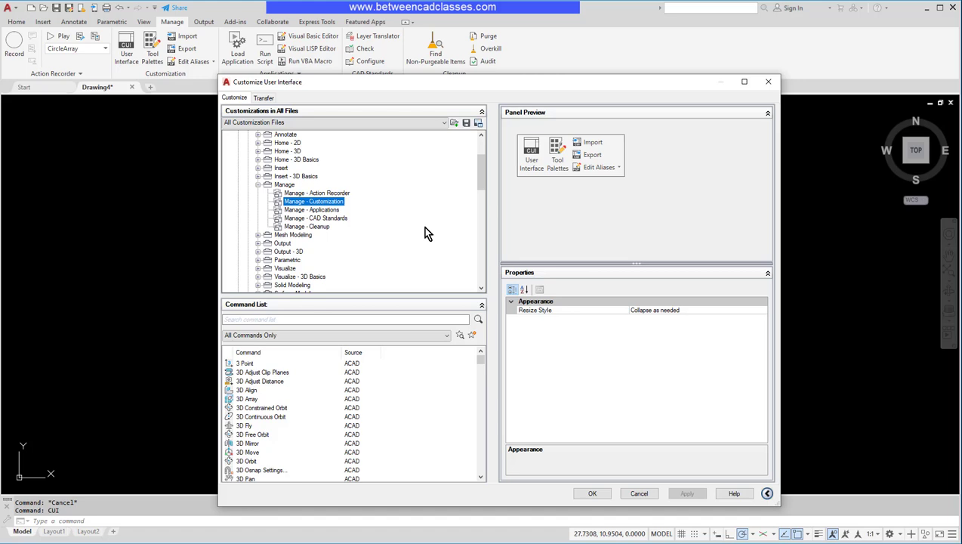
mouse_move(626, 221)
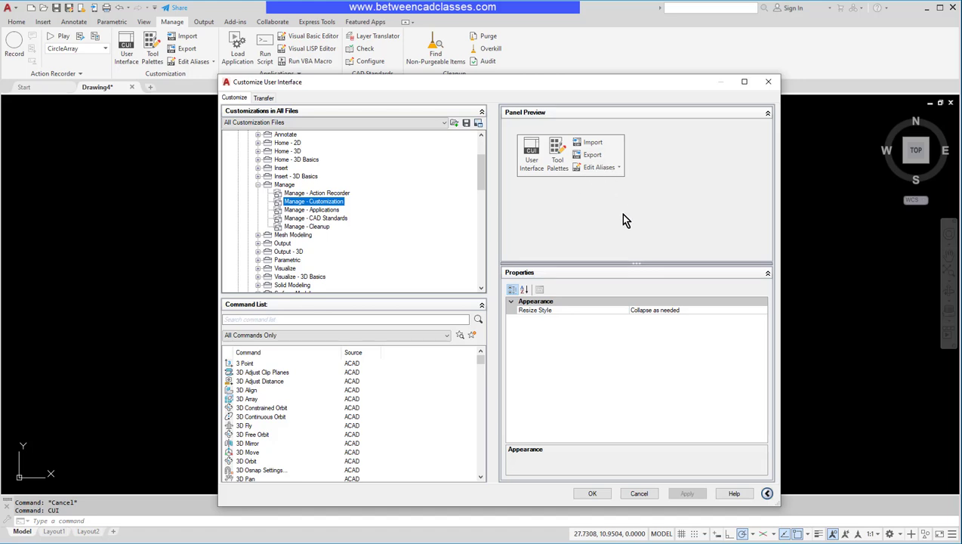
mouse_move(366, 251)
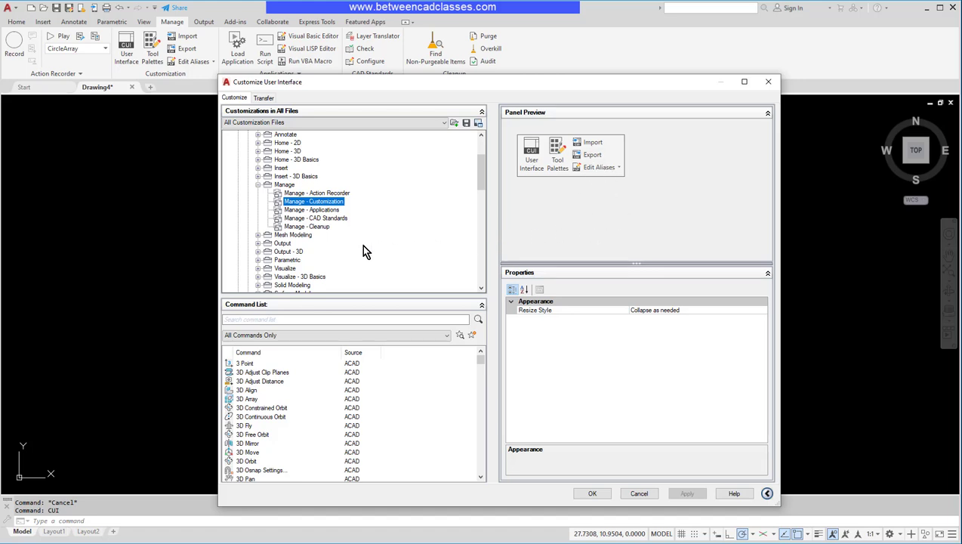
mouse_move(379, 225)
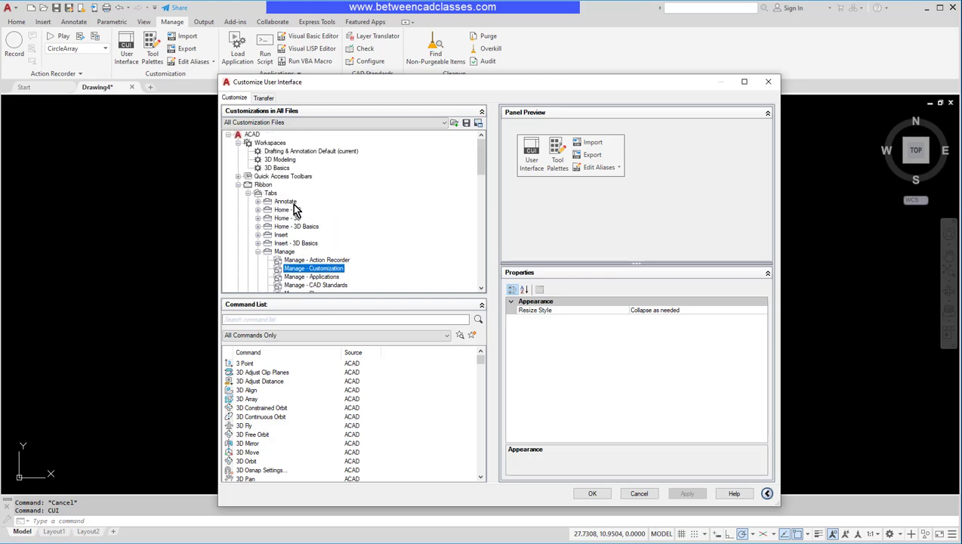
Step: Create a new ribbon panel named Custom under Panels and select its Row 1
click(284, 251)
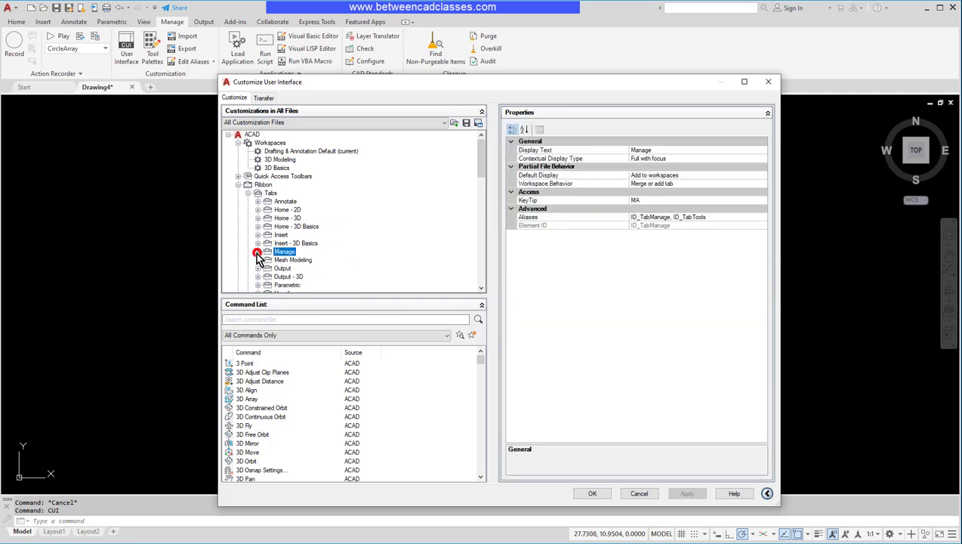
click(272, 192)
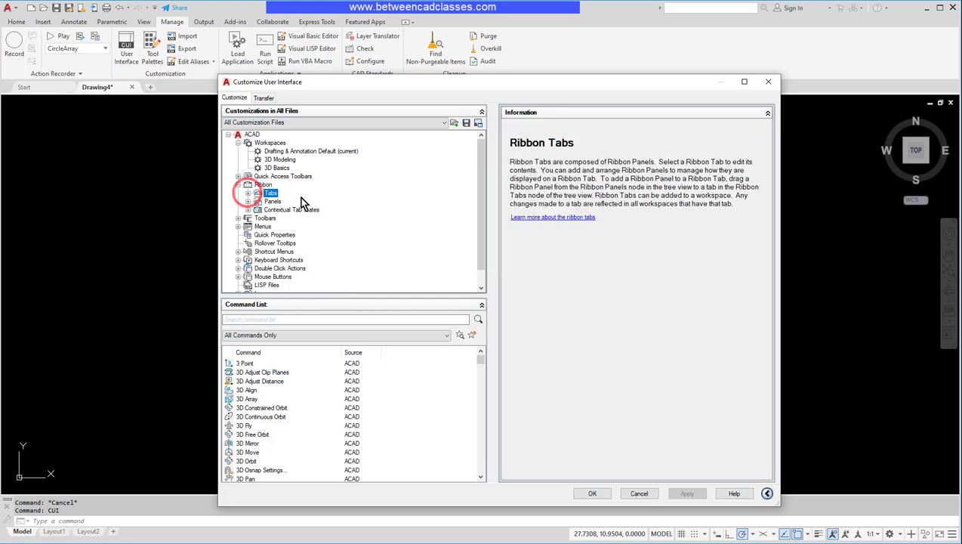
click(274, 201)
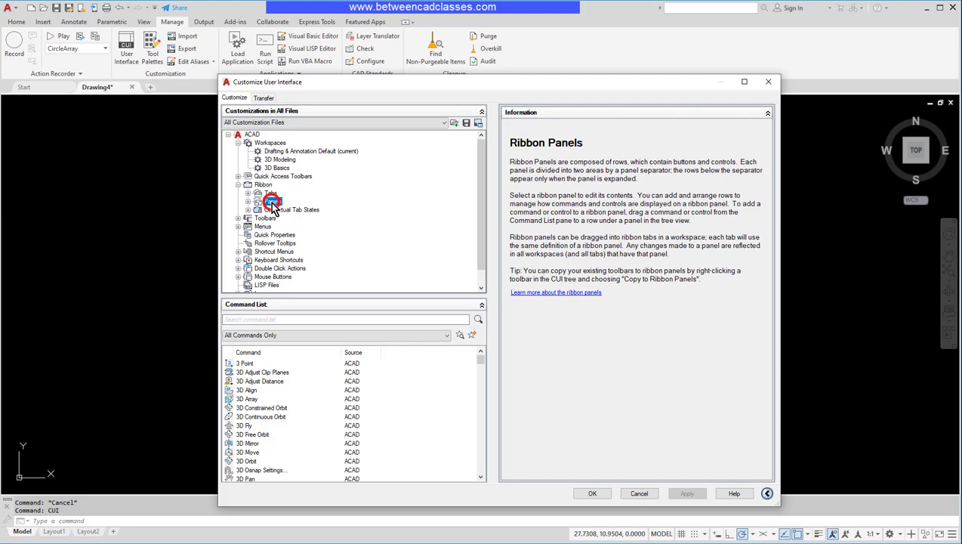
right_click(272, 202)
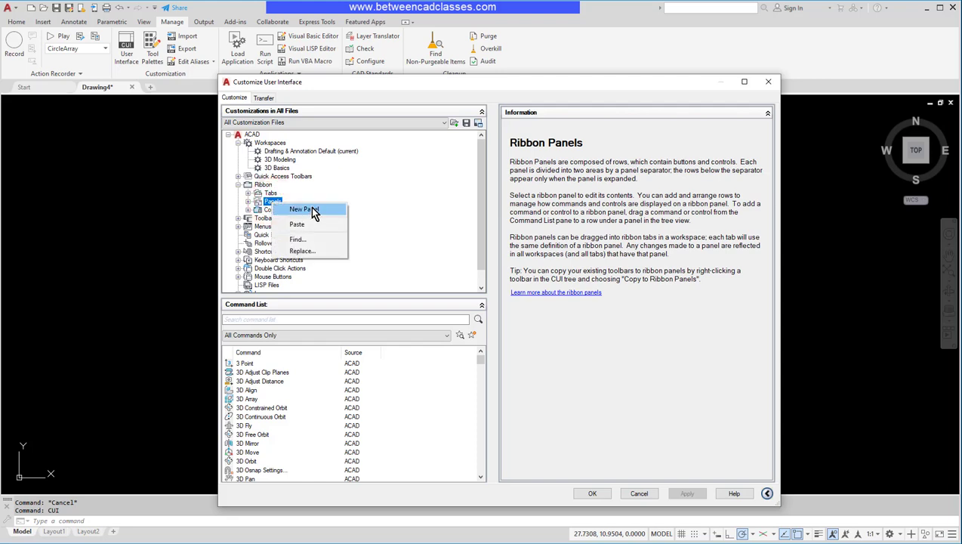
click(302, 209)
text(Custom)
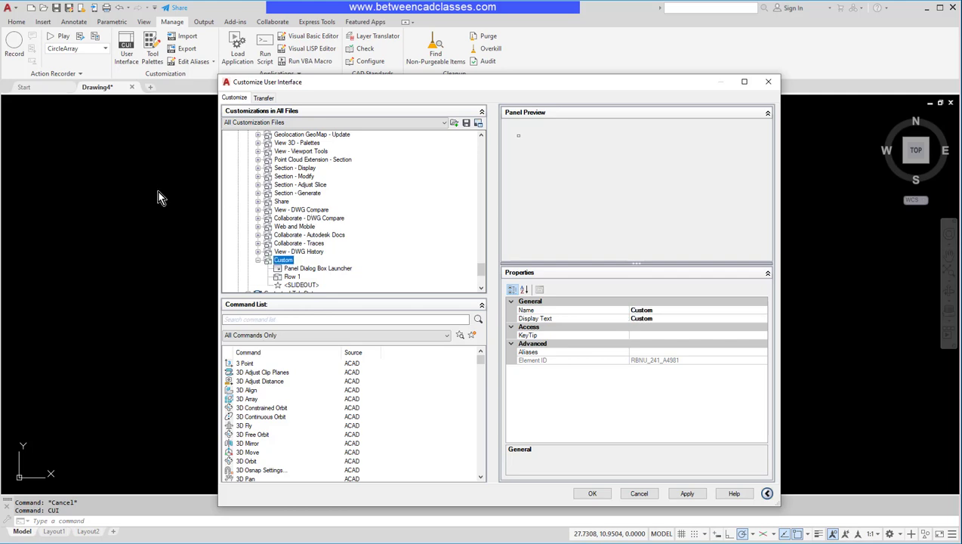
scroll(down, 3)
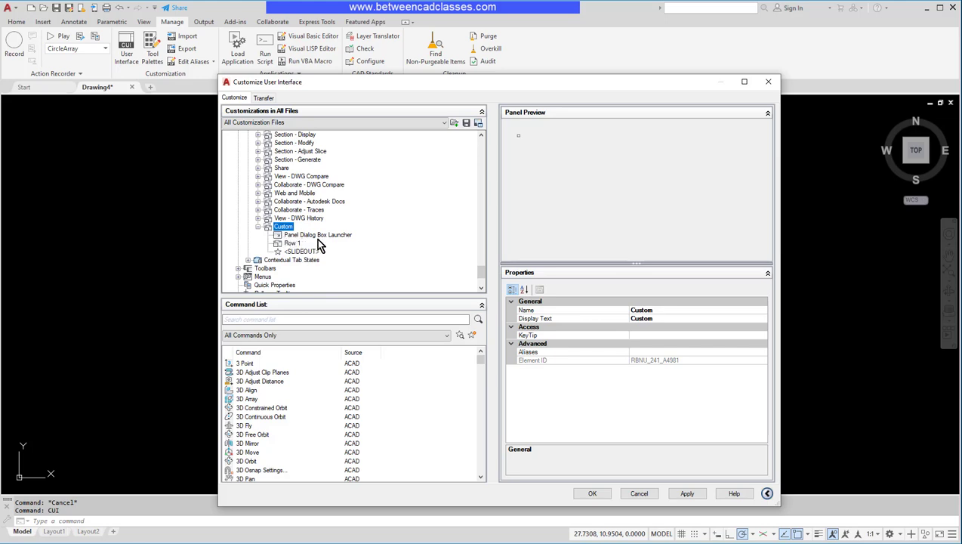
mouse_move(154, 128)
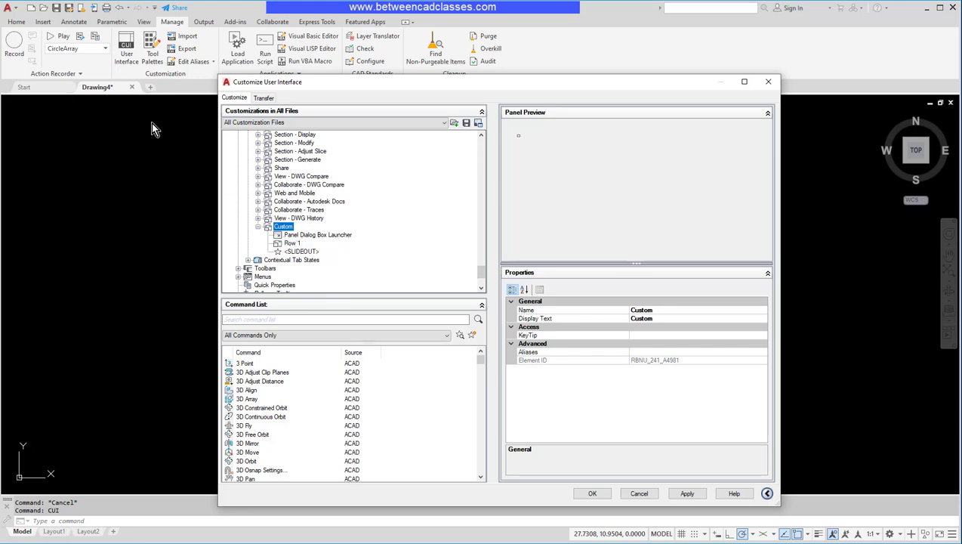
mouse_move(109, 78)
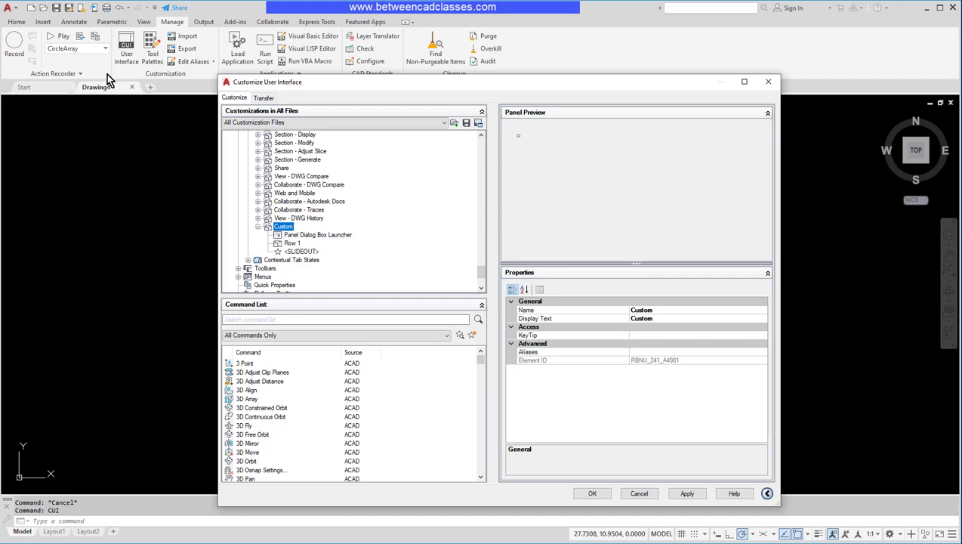
mouse_move(299, 259)
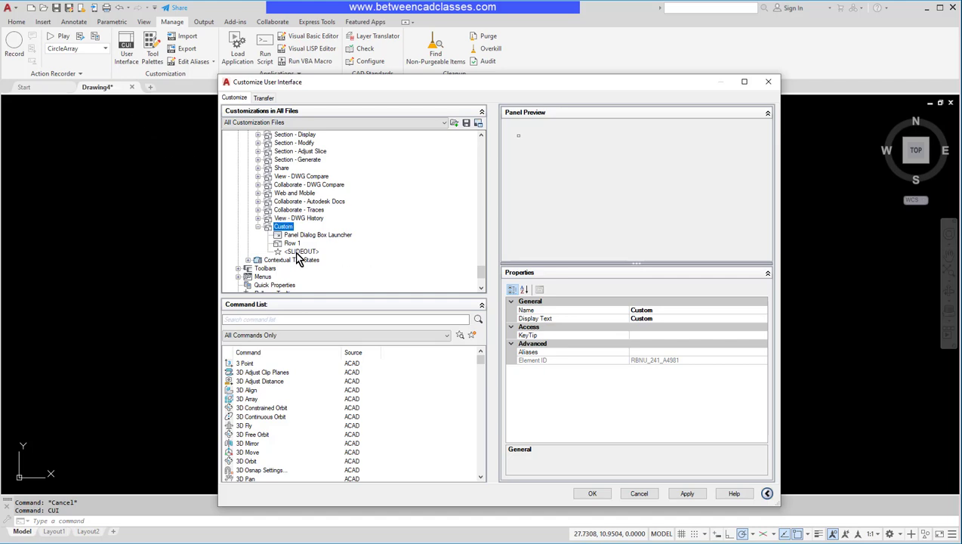
click(290, 243)
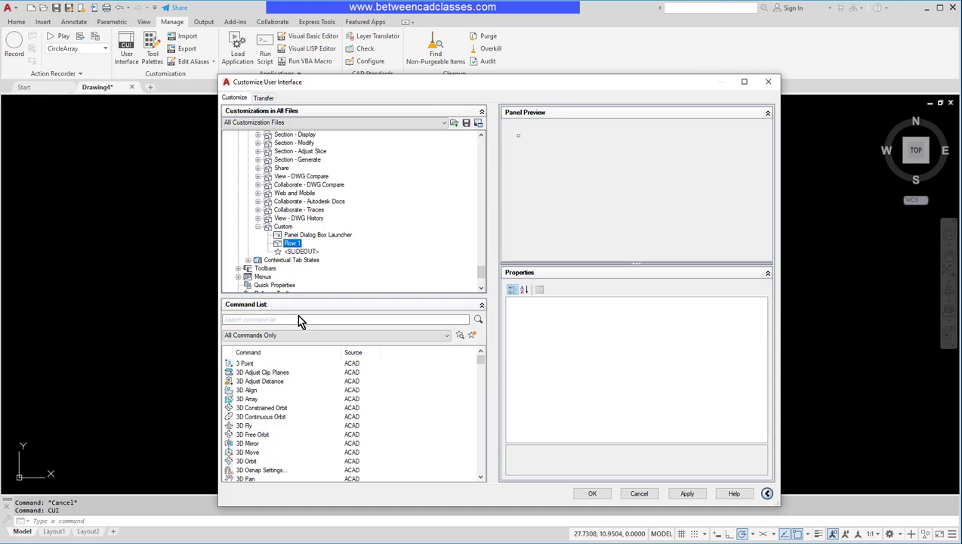
Step: Find Line in the Command List and place it into Row 1 of the Custom panel
text(Line)
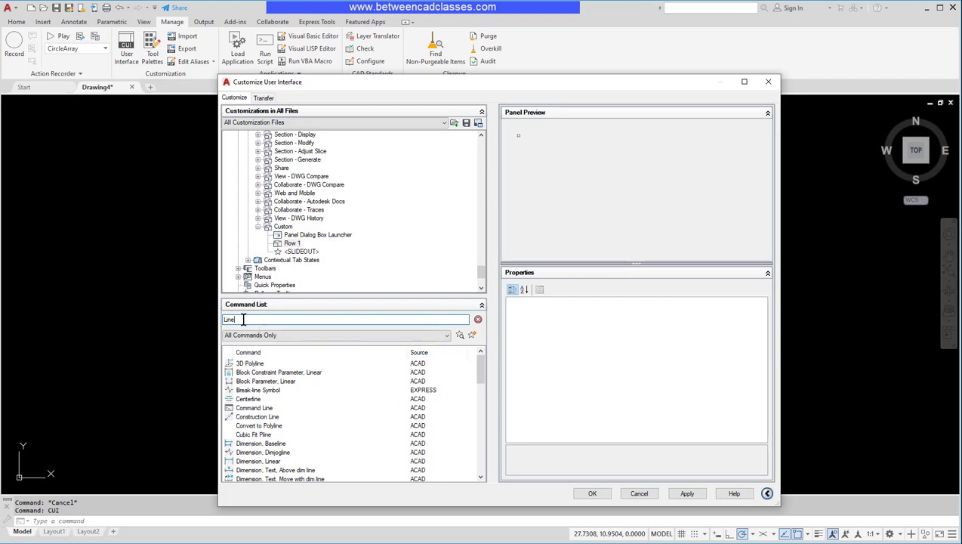
mouse_move(349, 411)
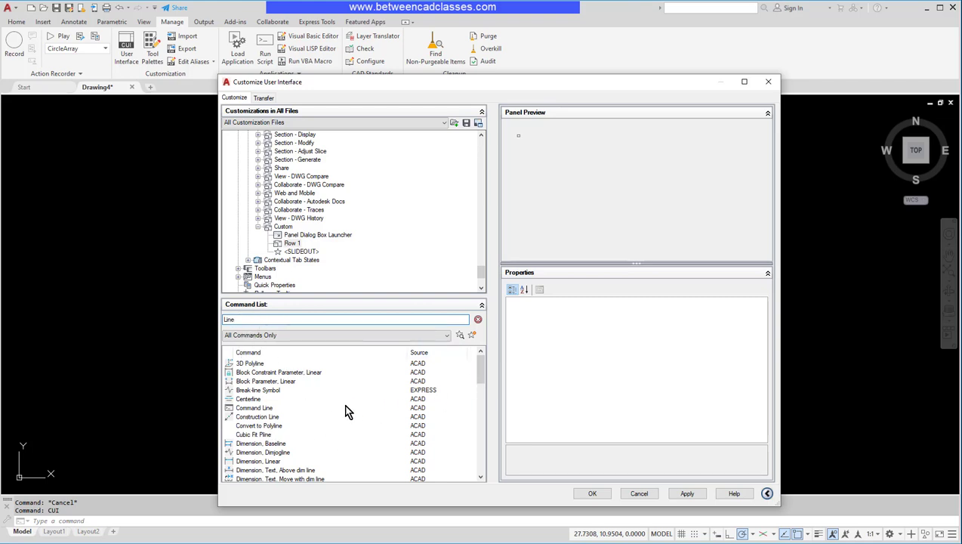
scroll(down, 3)
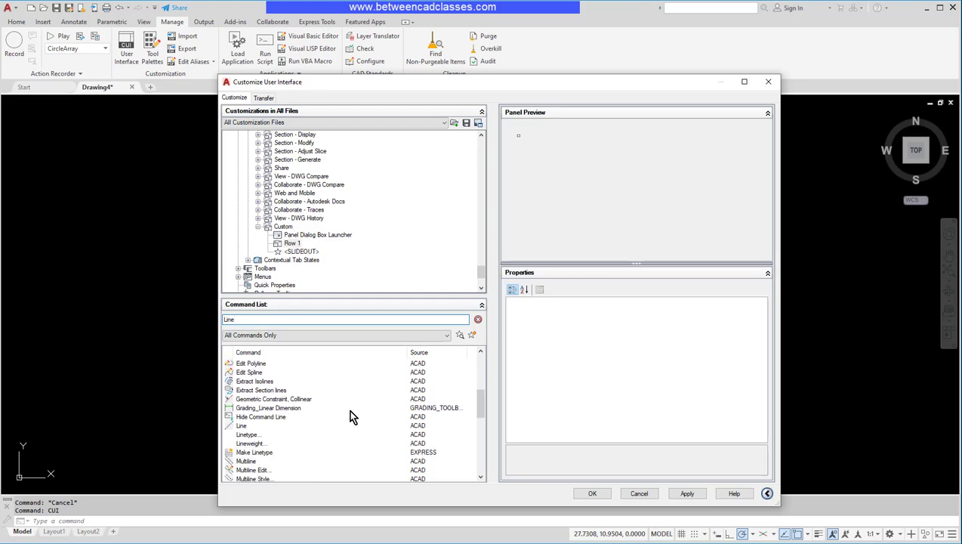
mouse_move(242, 426)
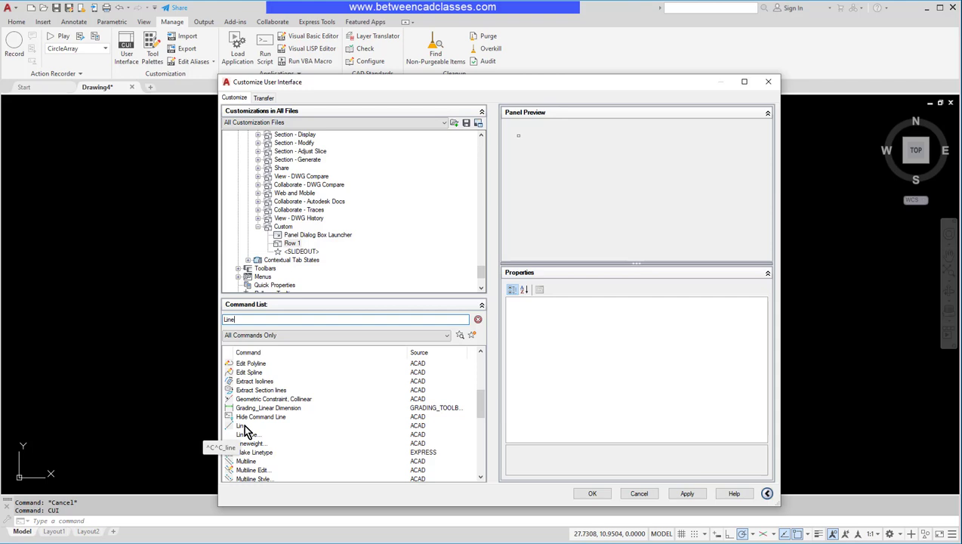
click(242, 426)
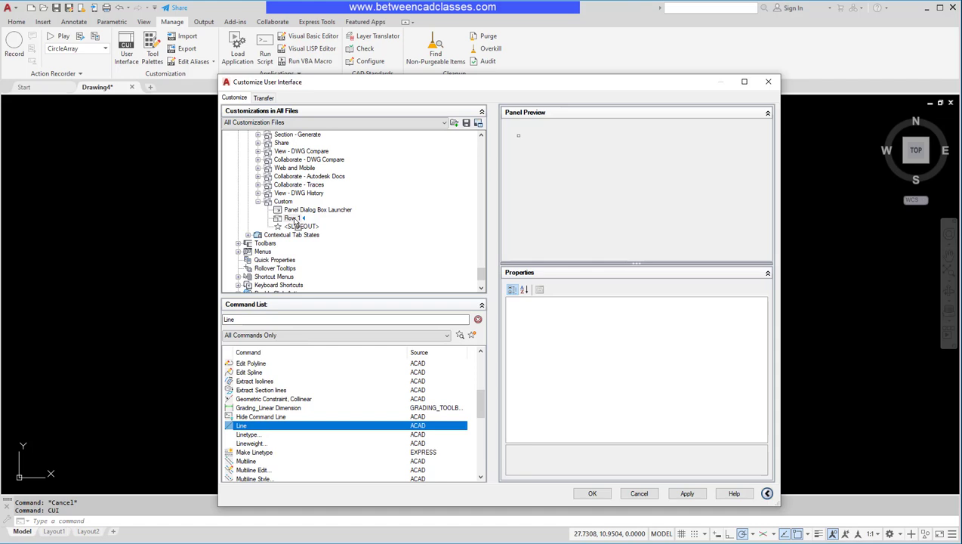
click(299, 227)
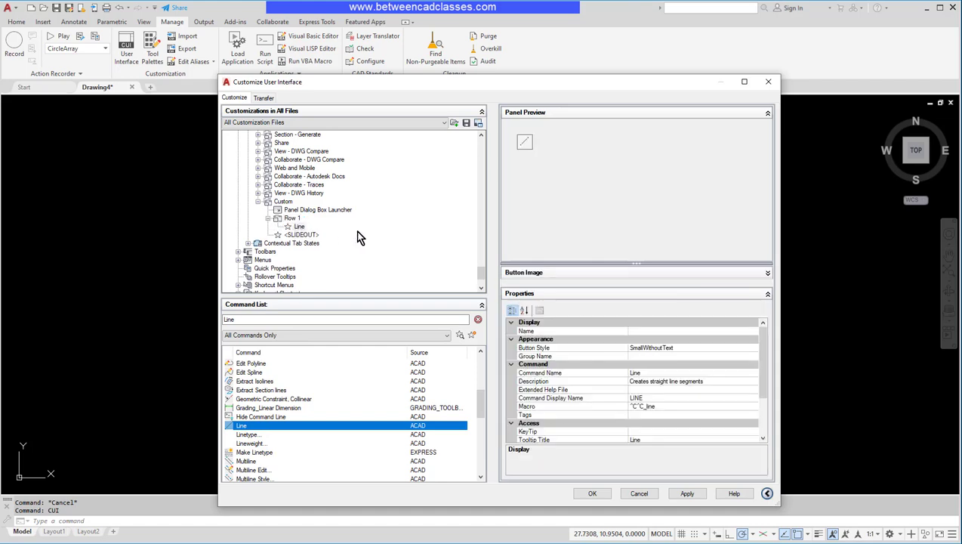
mouse_move(553, 145)
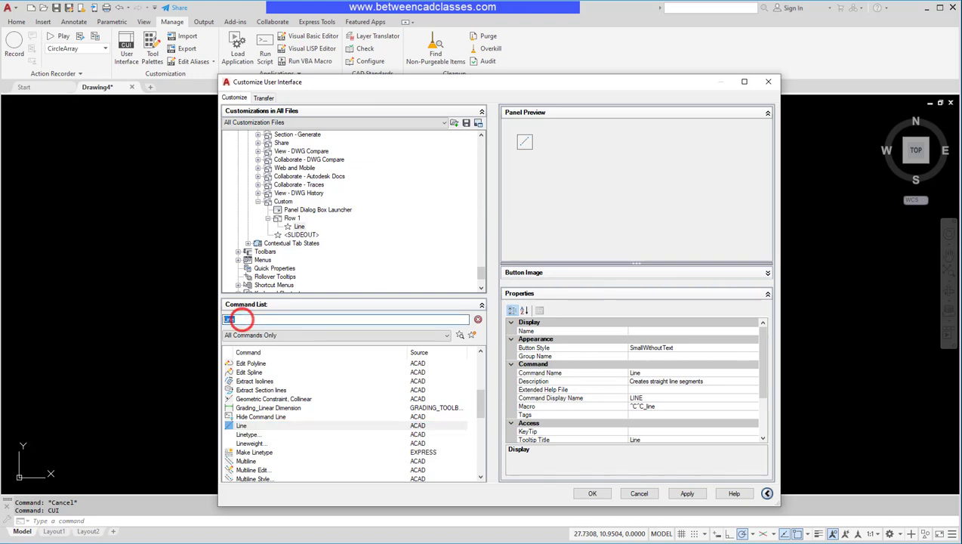
Step: Find Circle in the Command List and add it to Row 1 beside Line
text(circl)
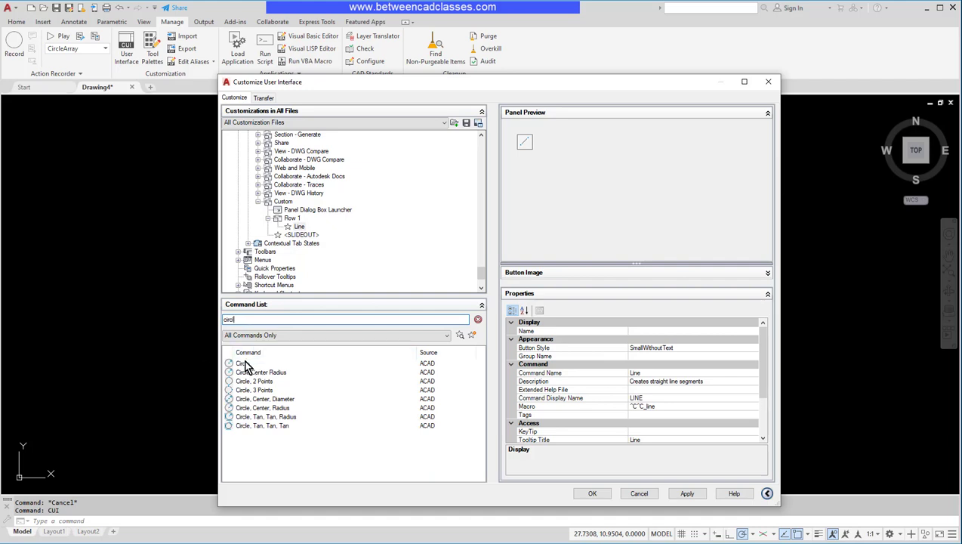
click(242, 363)
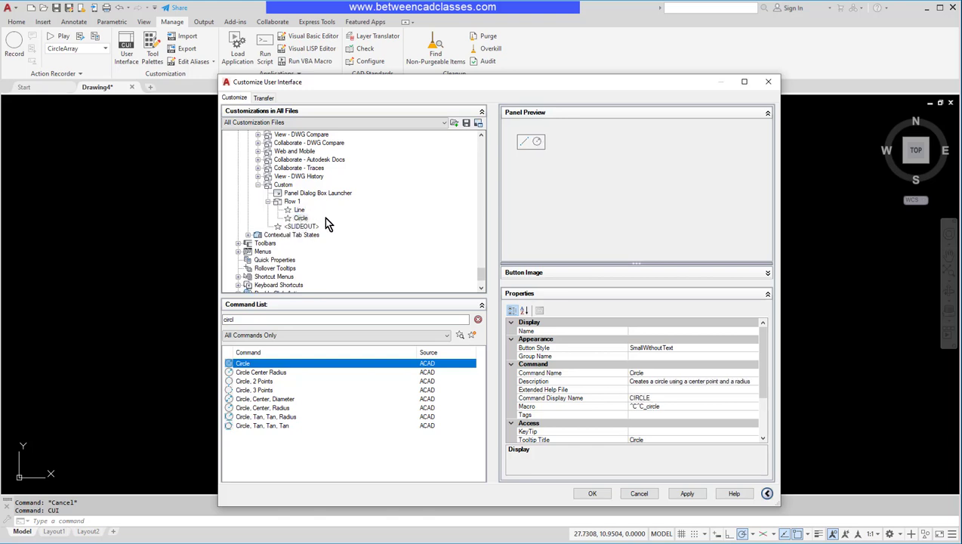
mouse_move(310, 236)
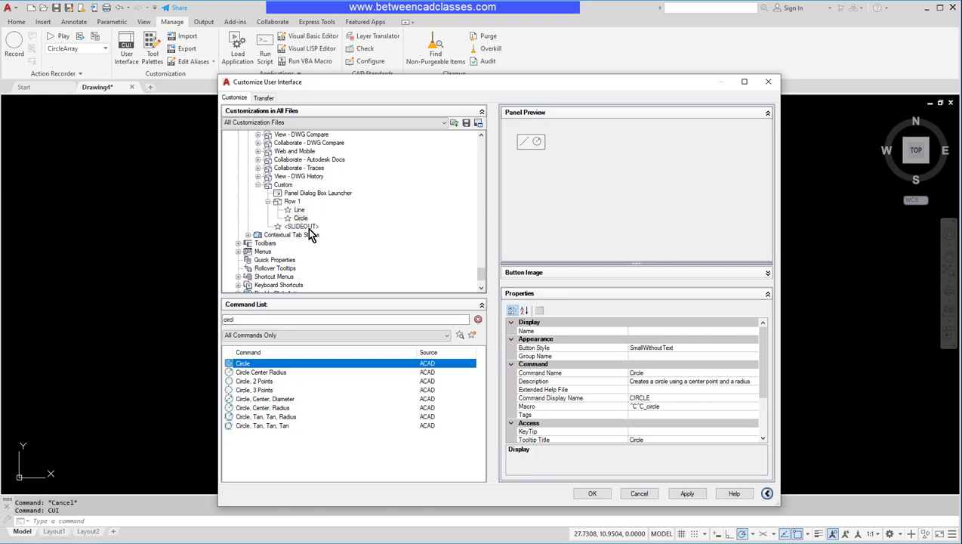
mouse_move(562, 149)
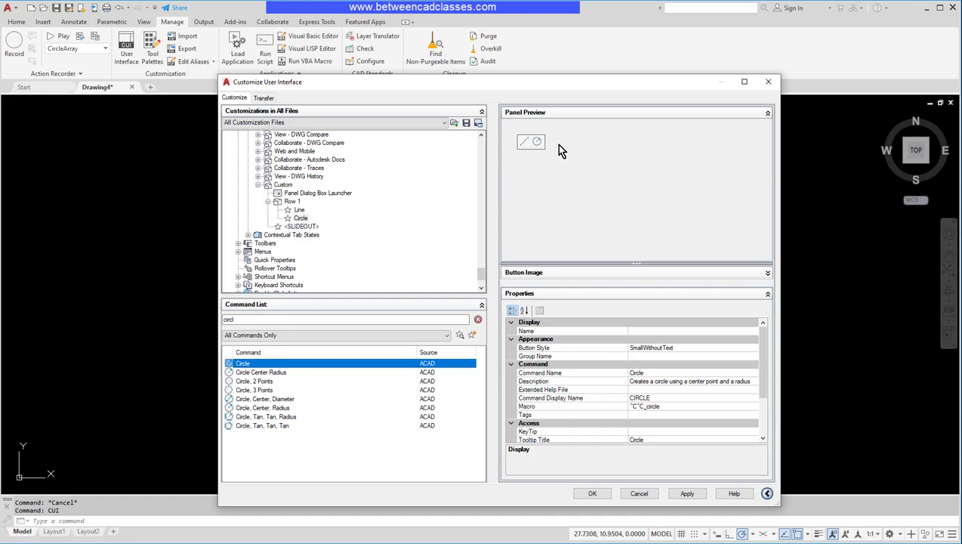
mouse_move(632, 153)
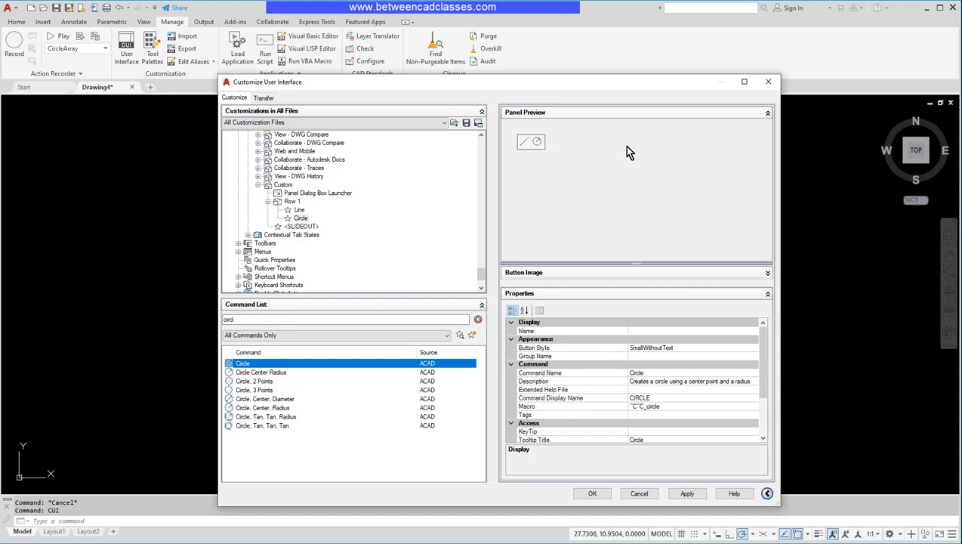
mouse_move(553, 151)
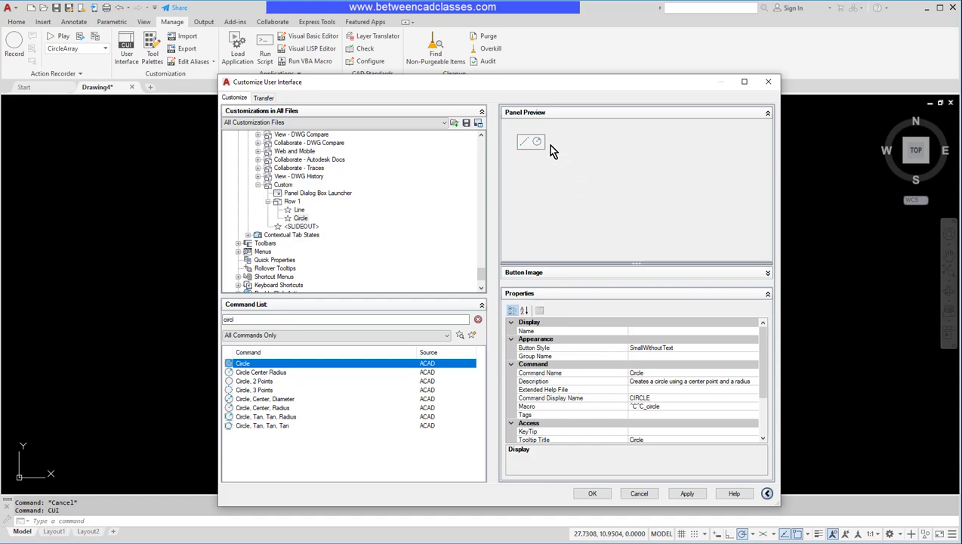
mouse_move(547, 150)
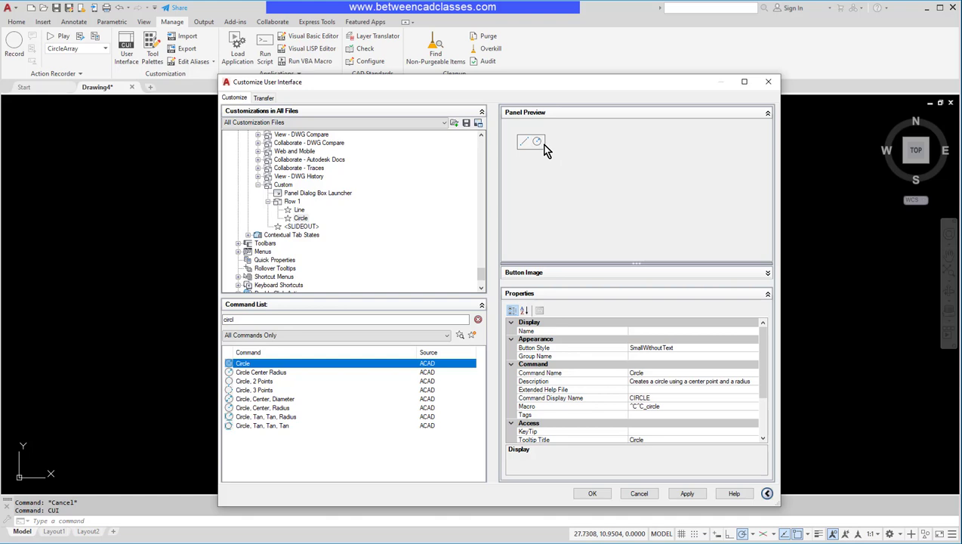
mouse_move(293, 209)
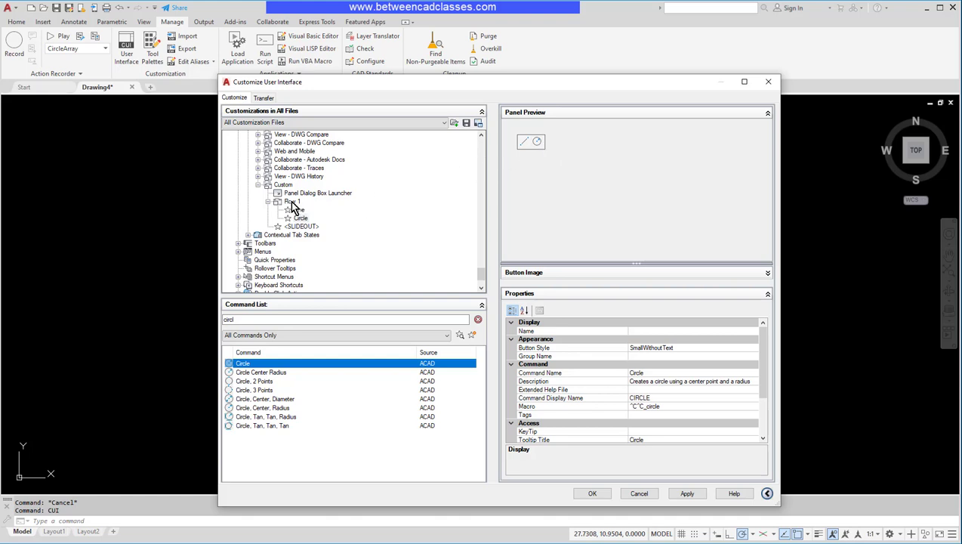
Step: Add a sub-panel to Row 1 holding Arc and Arc, Start, Center, Angle, and preview it
right_click(293, 202)
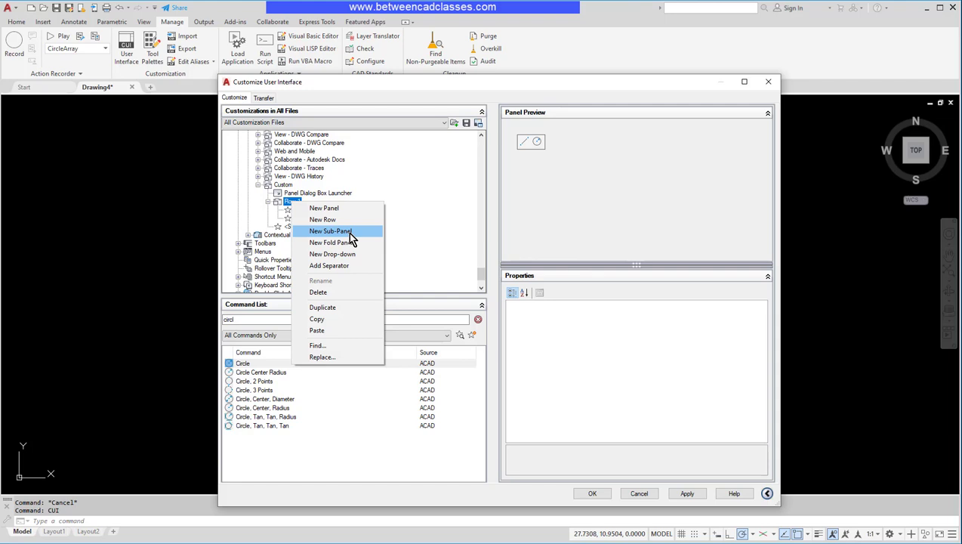
click(331, 232)
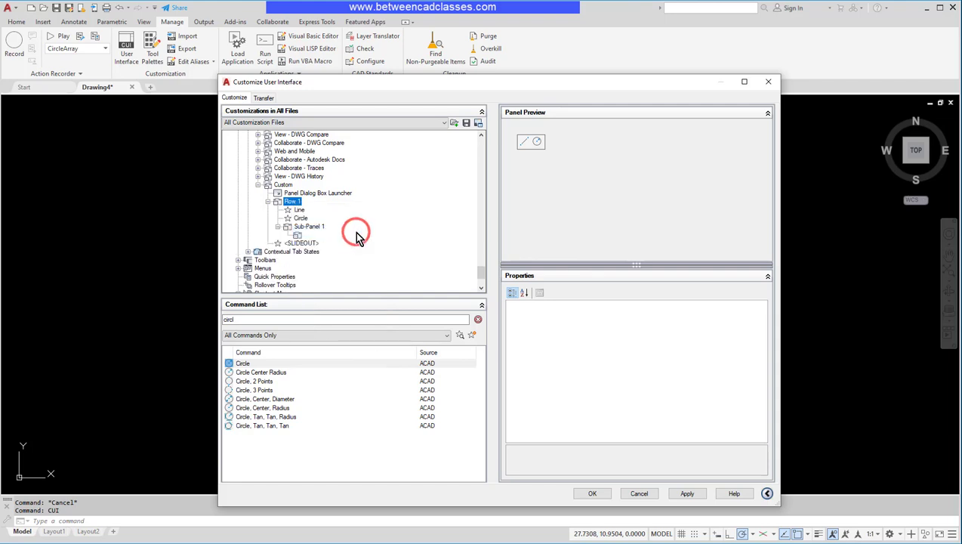
mouse_move(312, 408)
text(arc)
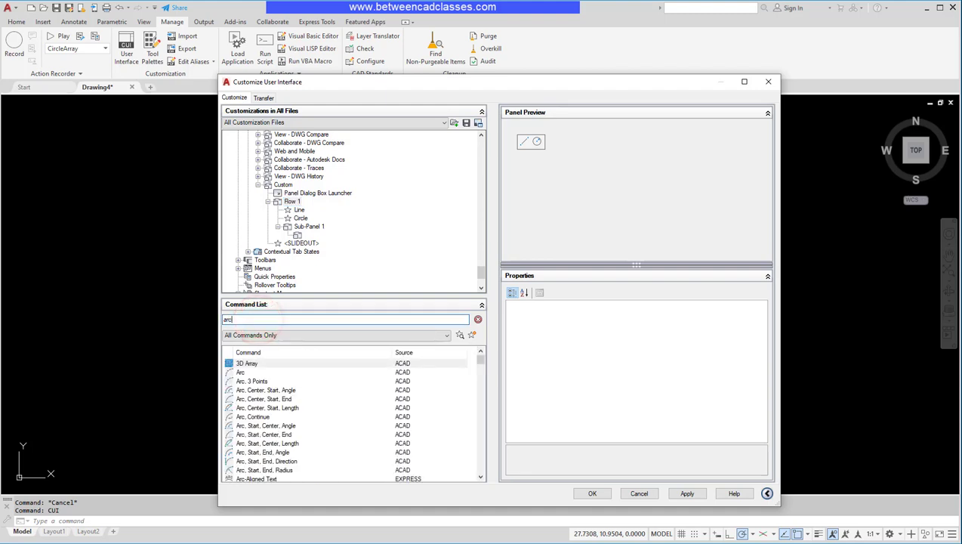
click(241, 362)
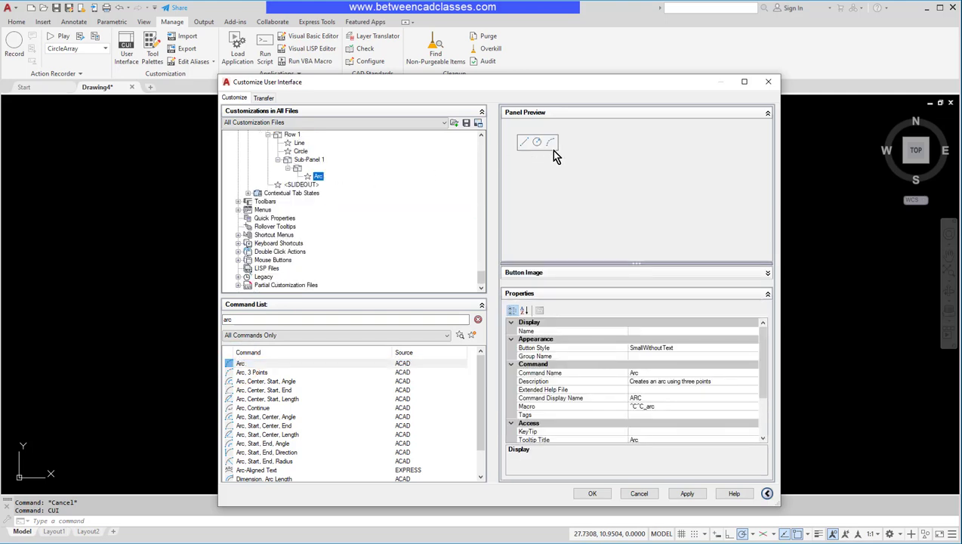
mouse_move(355, 193)
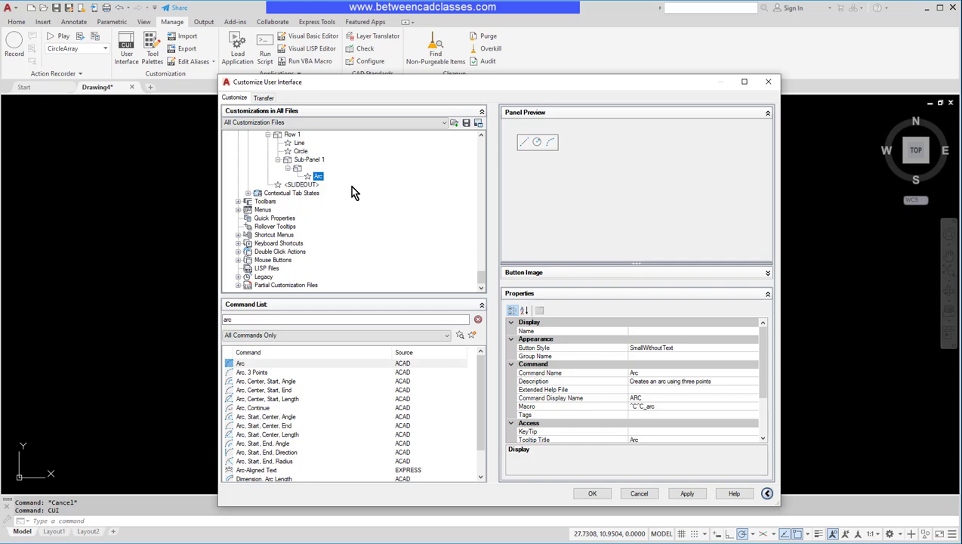
mouse_move(265, 414)
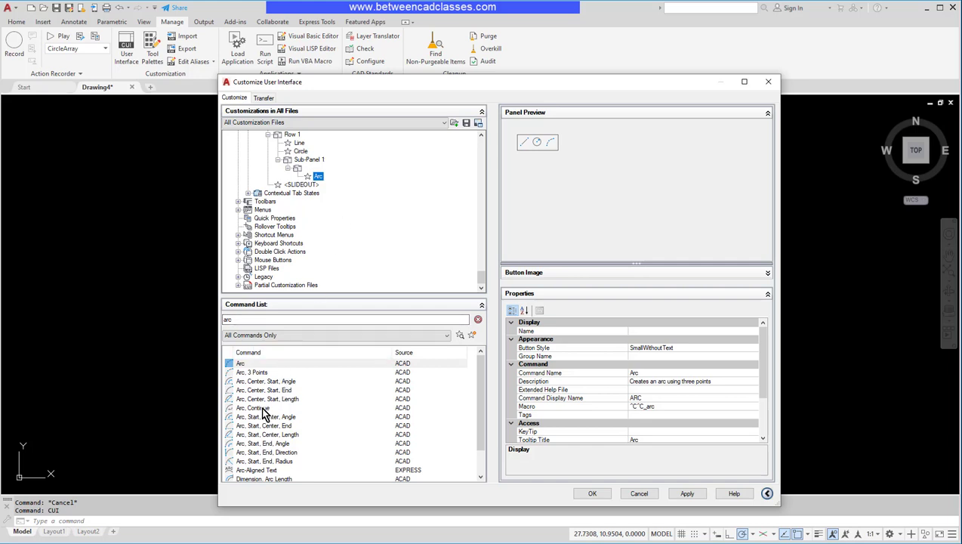
click(264, 417)
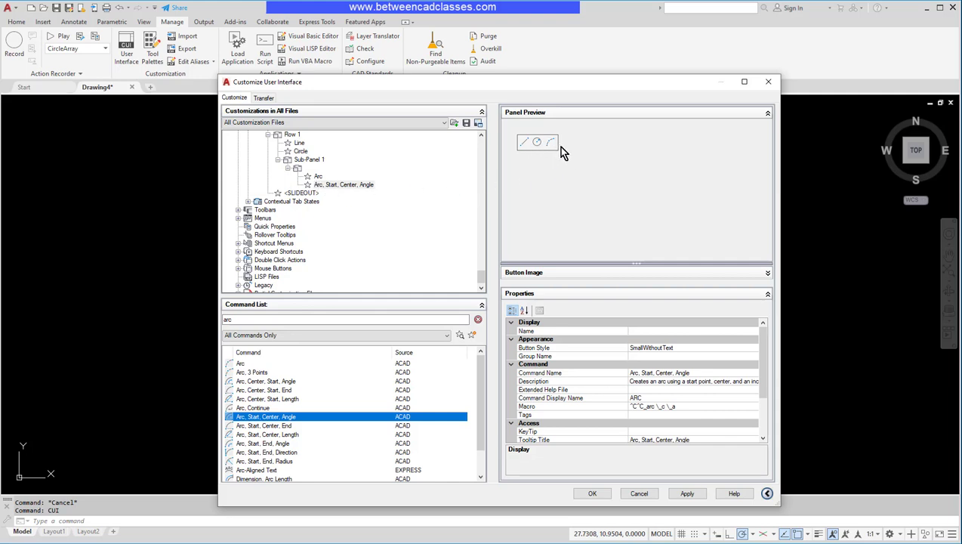
mouse_move(592, 172)
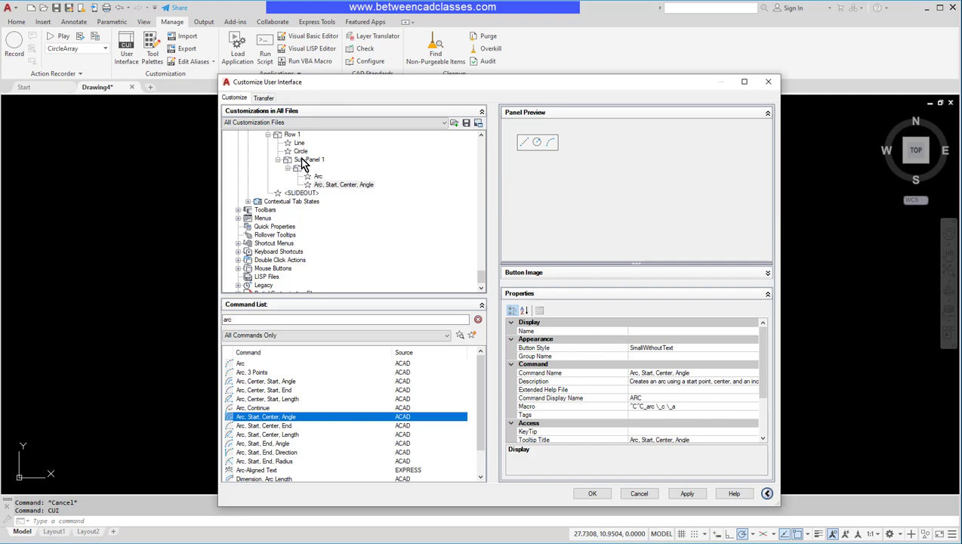
click(293, 133)
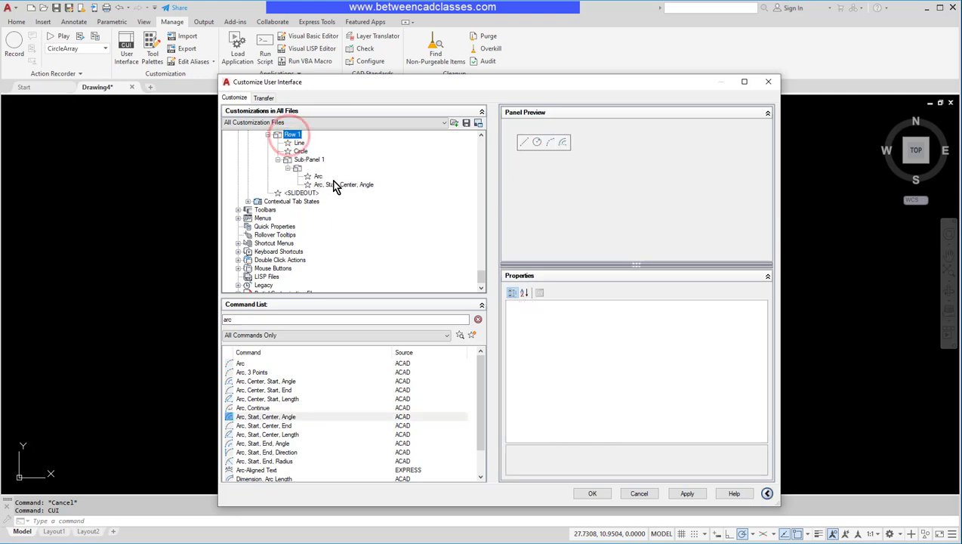
click(342, 185)
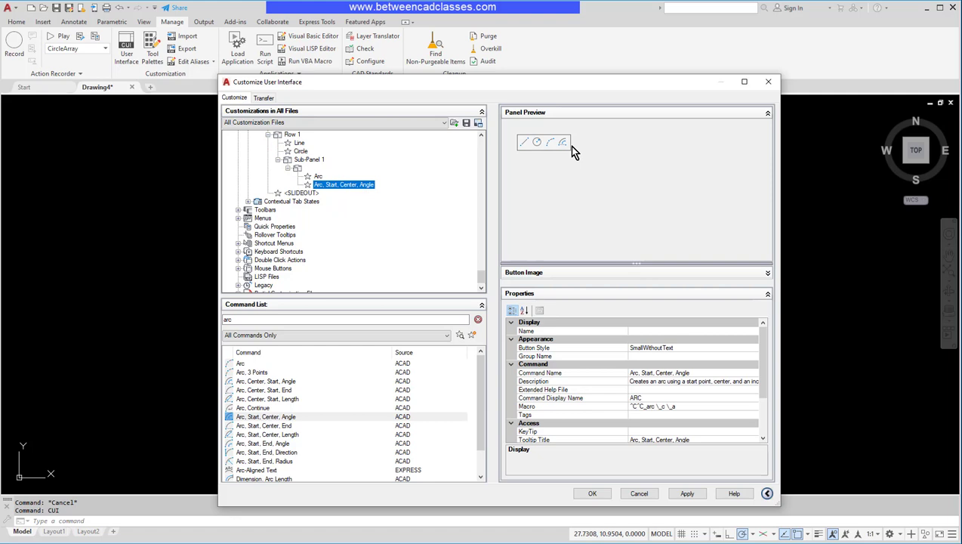
mouse_move(322, 194)
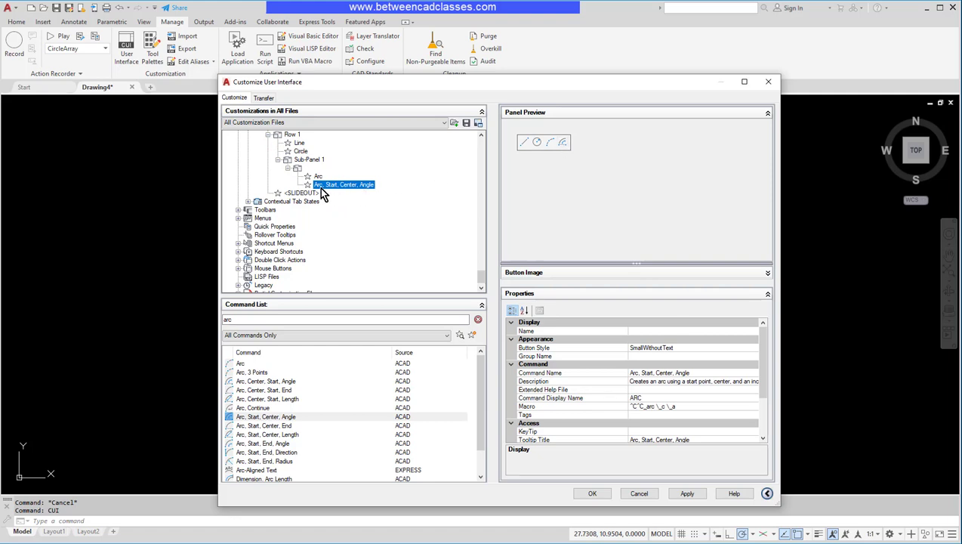
mouse_move(562, 144)
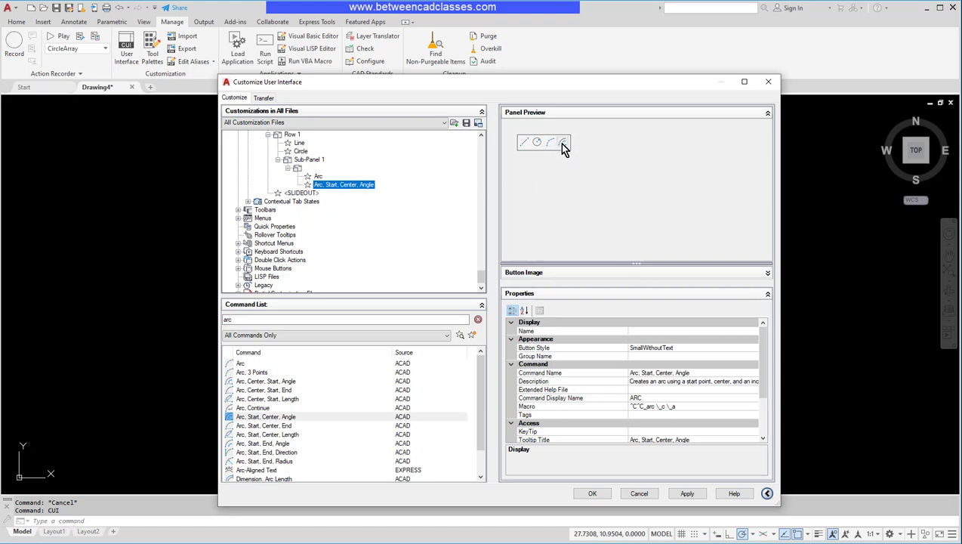
mouse_move(399, 223)
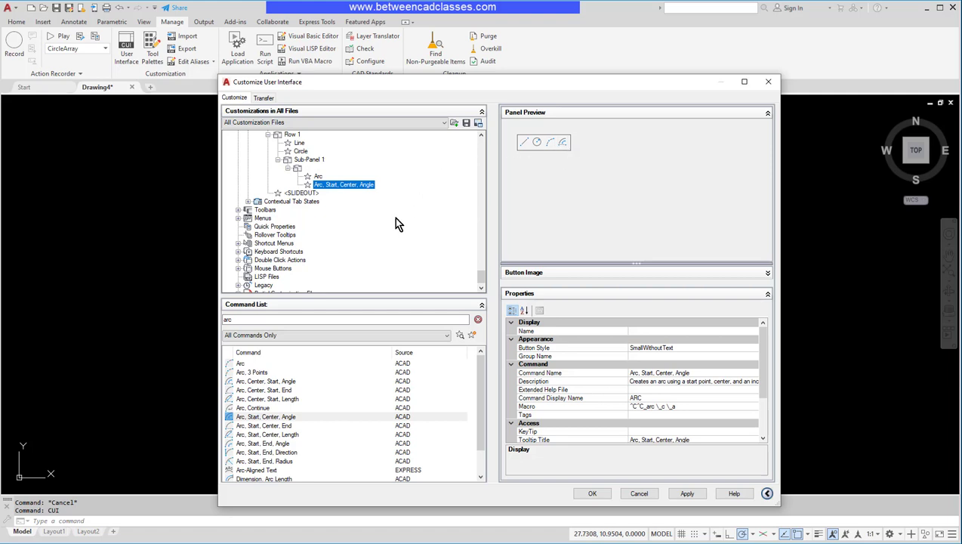
mouse_move(310, 166)
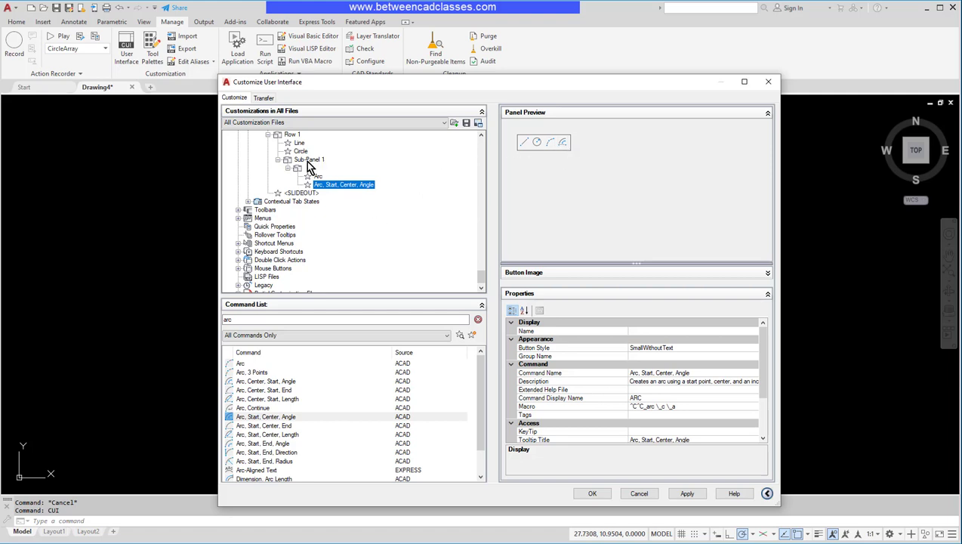
Step: Add a second row to Sub-Panel 1 and put the Explode command in it
right_click(308, 161)
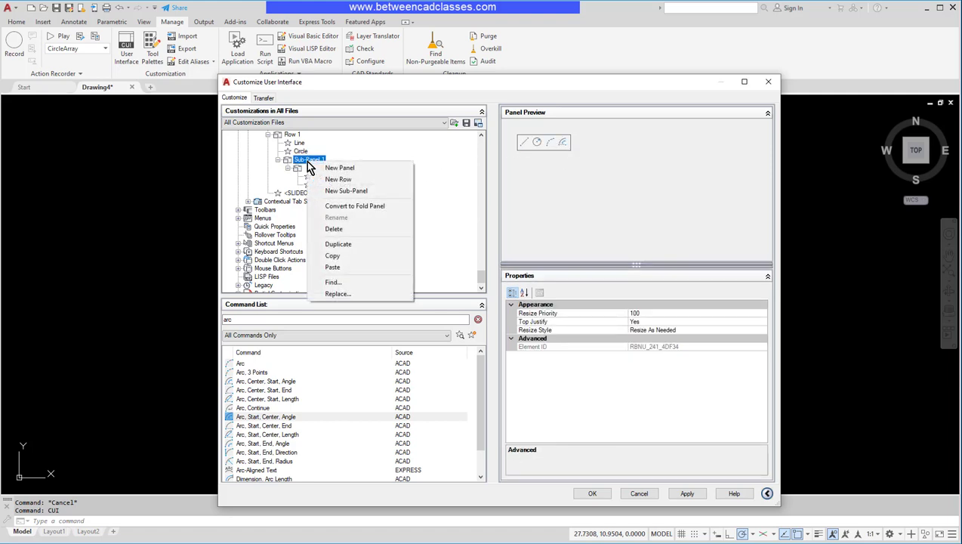
click(339, 179)
text(explode)
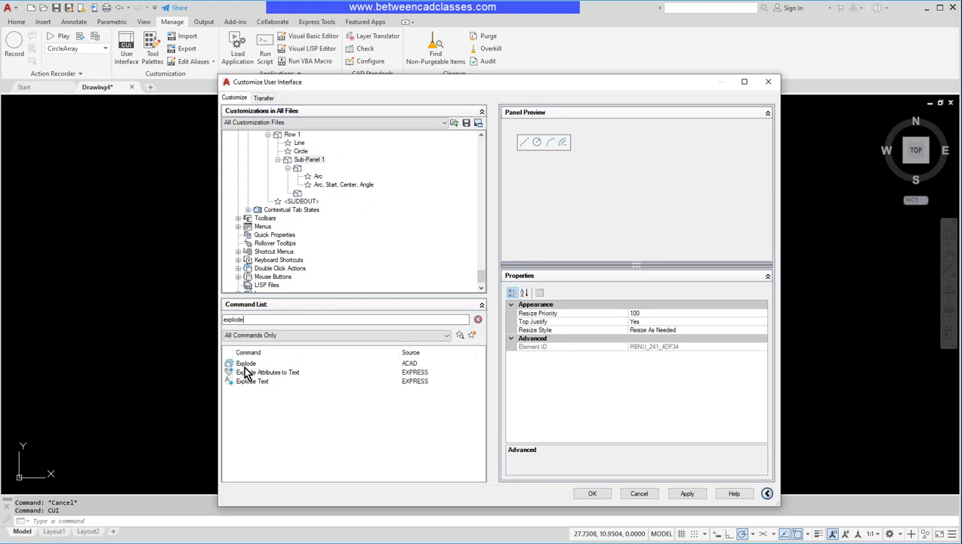
click(245, 363)
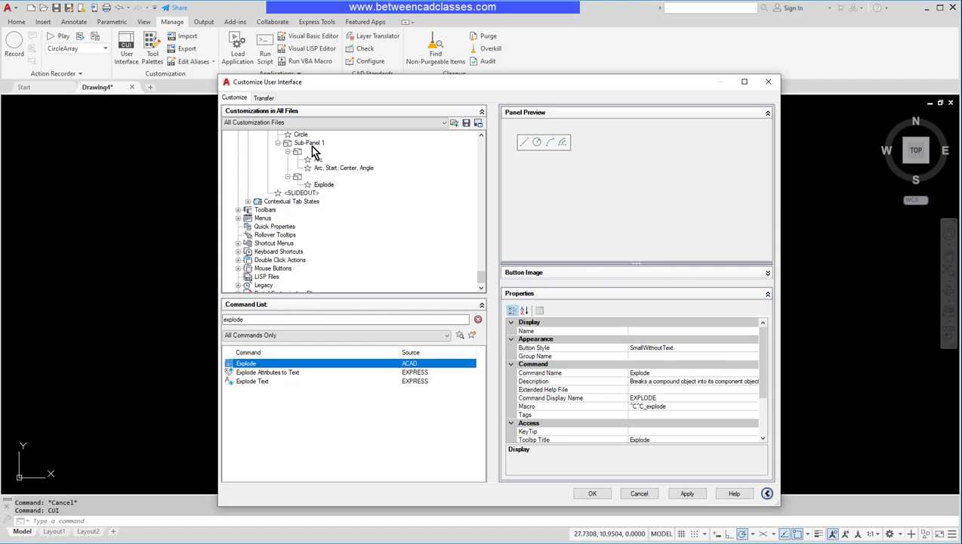
click(308, 142)
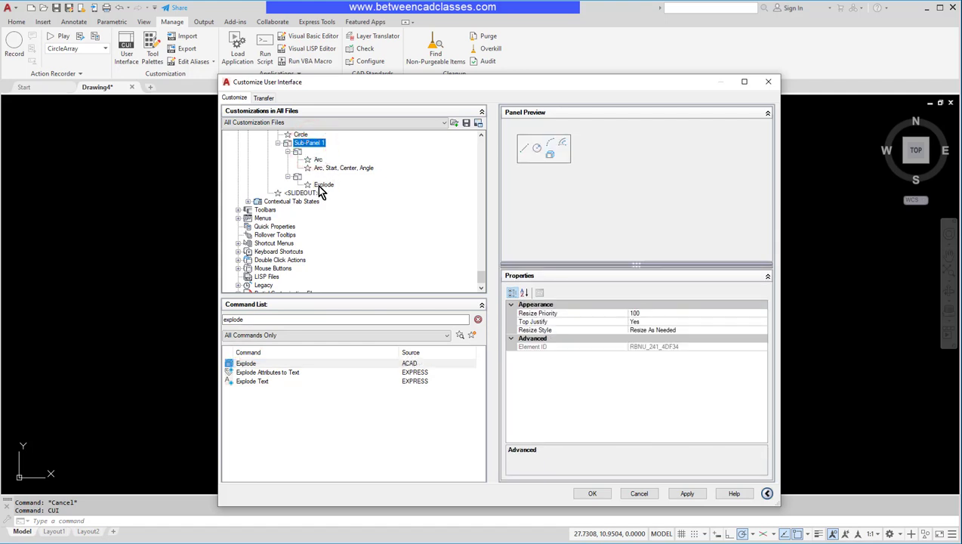
click(323, 185)
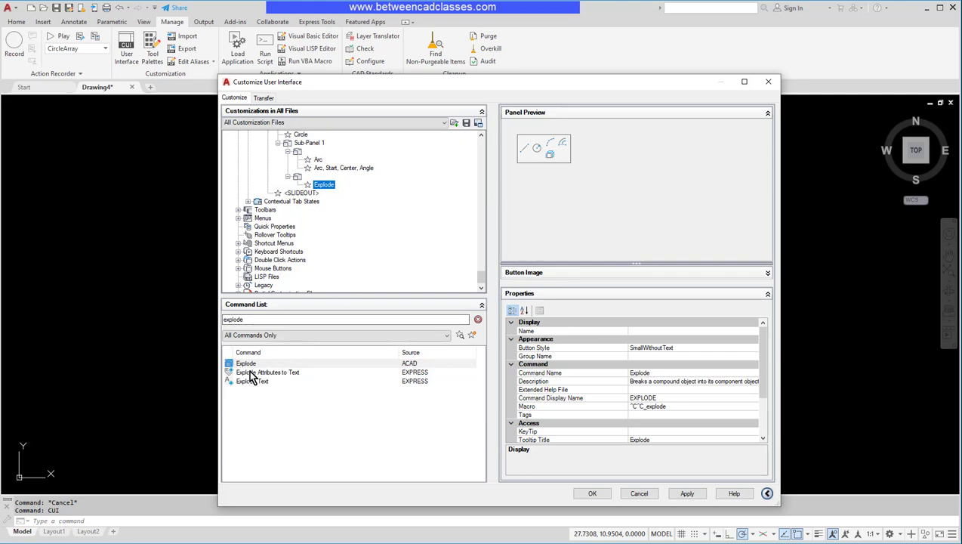
Step: Search 'text' and add Arc Aligned Text below Explode in the same row
click(340, 319)
text(text)
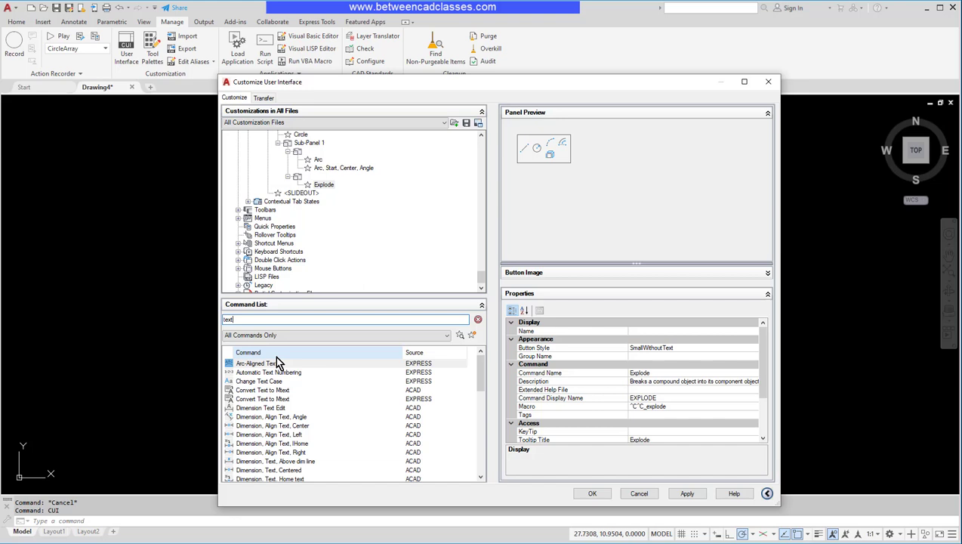
click(257, 363)
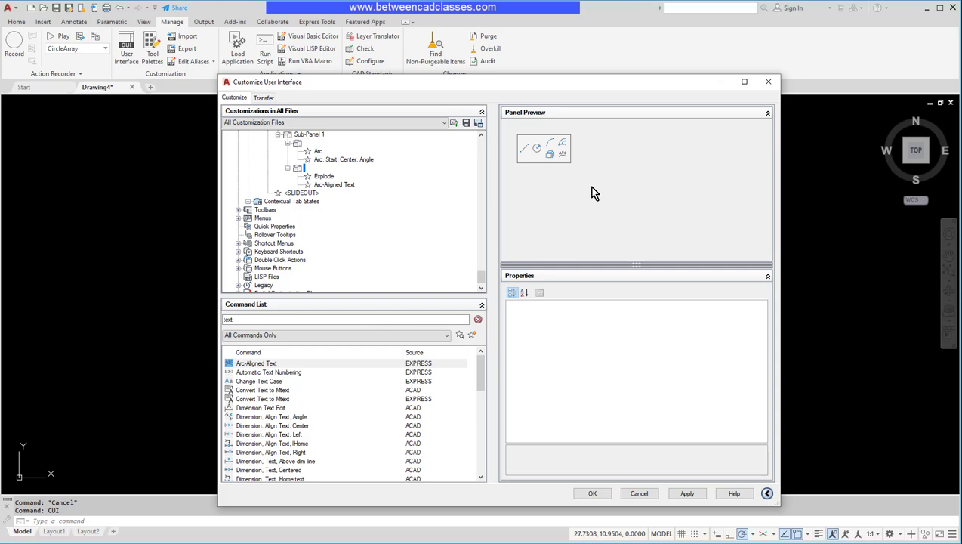
mouse_move(588, 148)
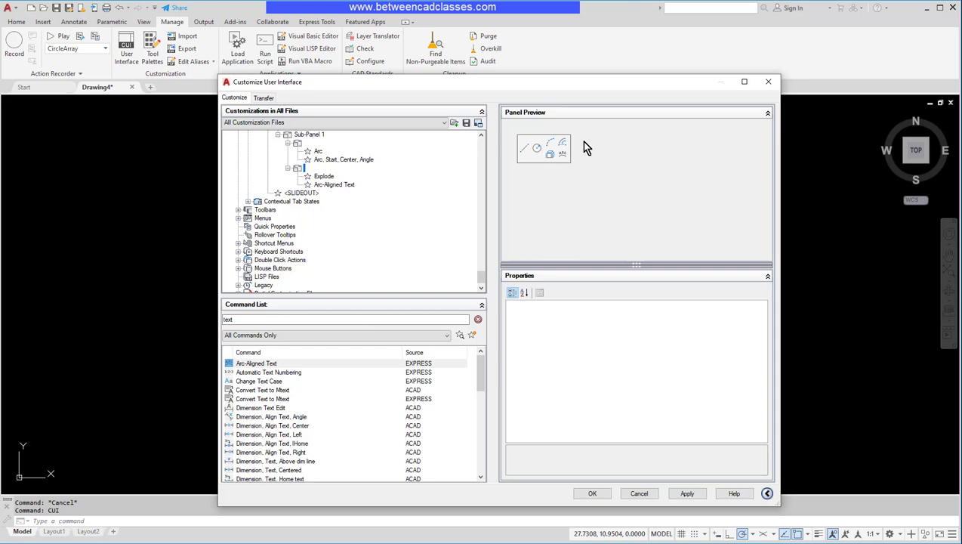
click(524, 148)
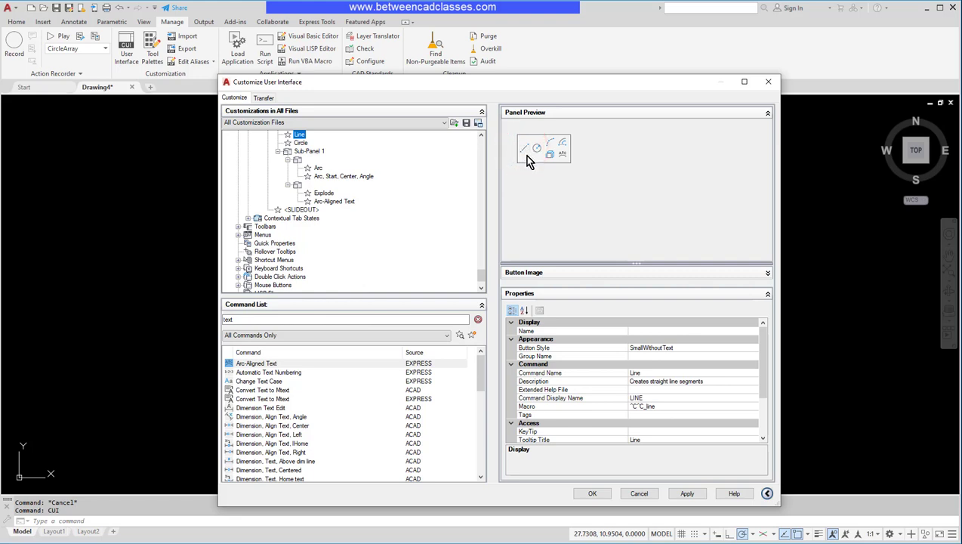
mouse_move(575, 316)
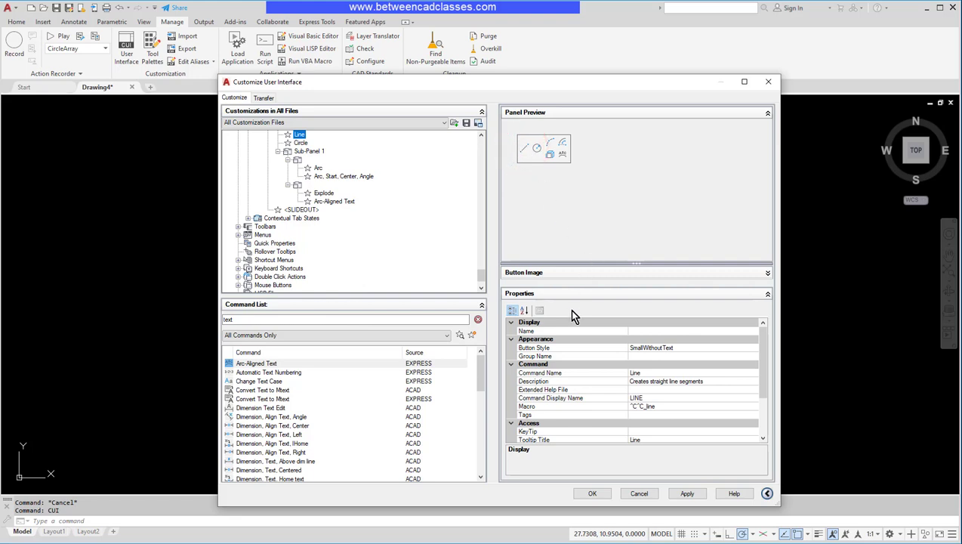
mouse_move(719, 353)
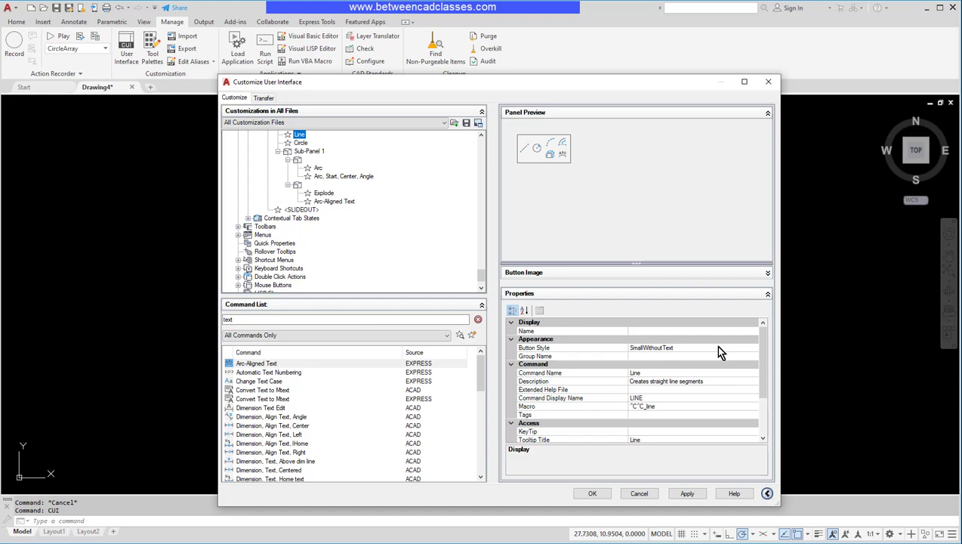
Step: Try each Button Style on Line and settle on Large with Text (Vertical)
click(756, 347)
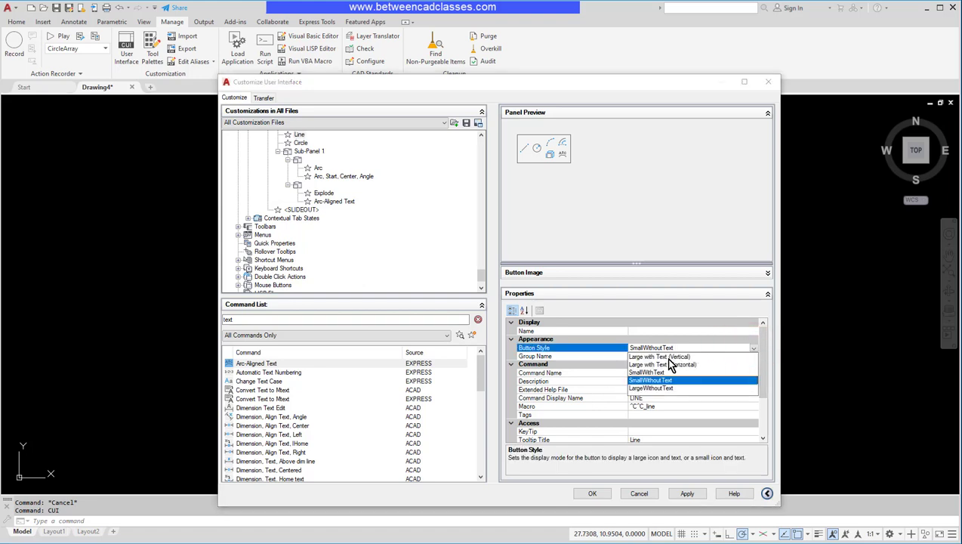
click(659, 357)
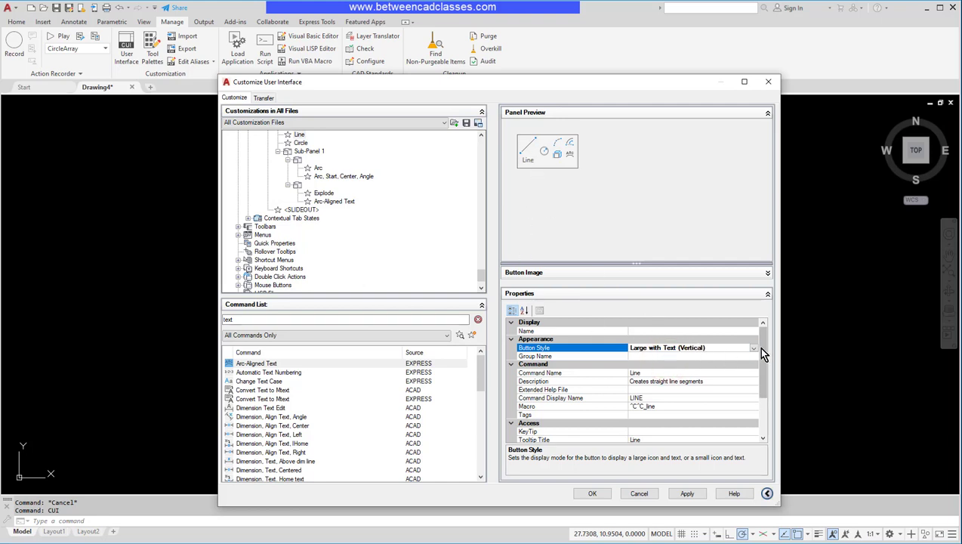
click(752, 348)
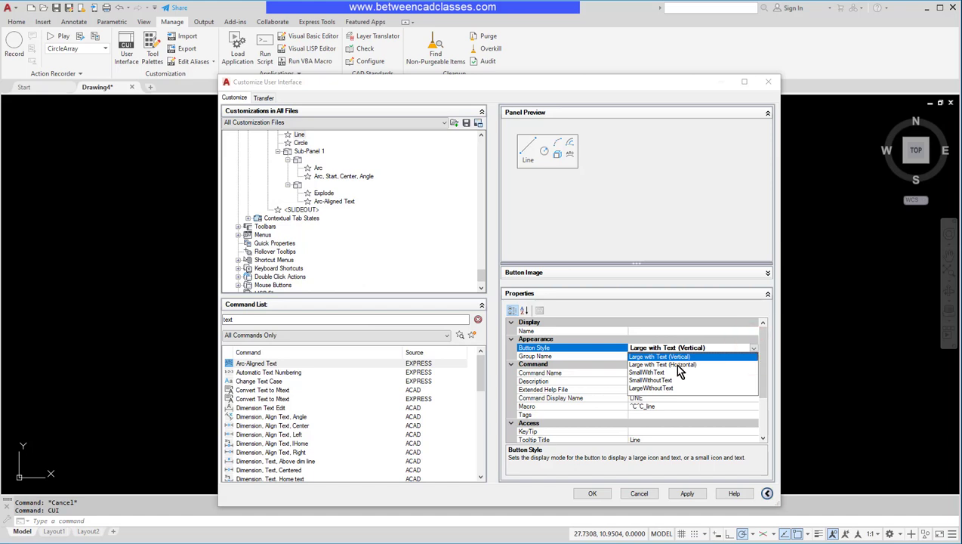
click(662, 364)
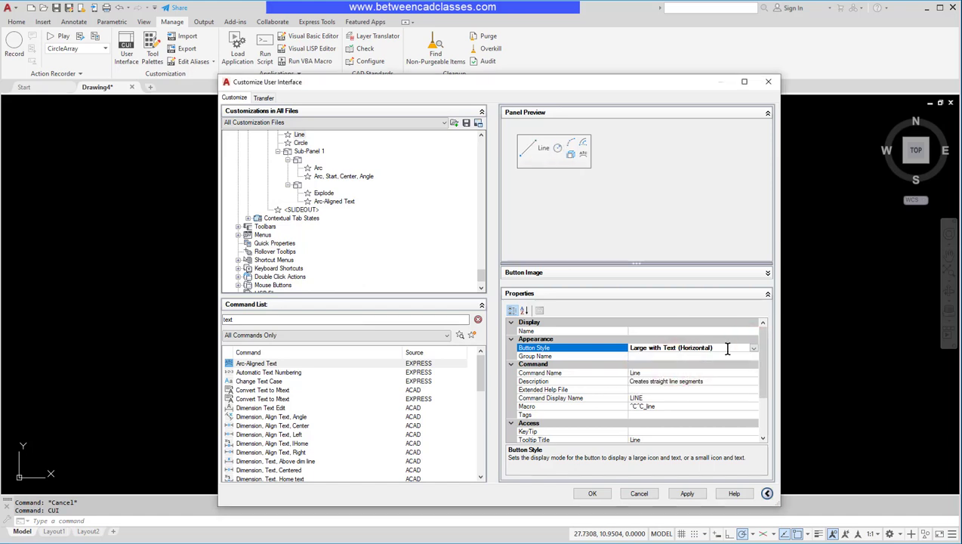
click(752, 348)
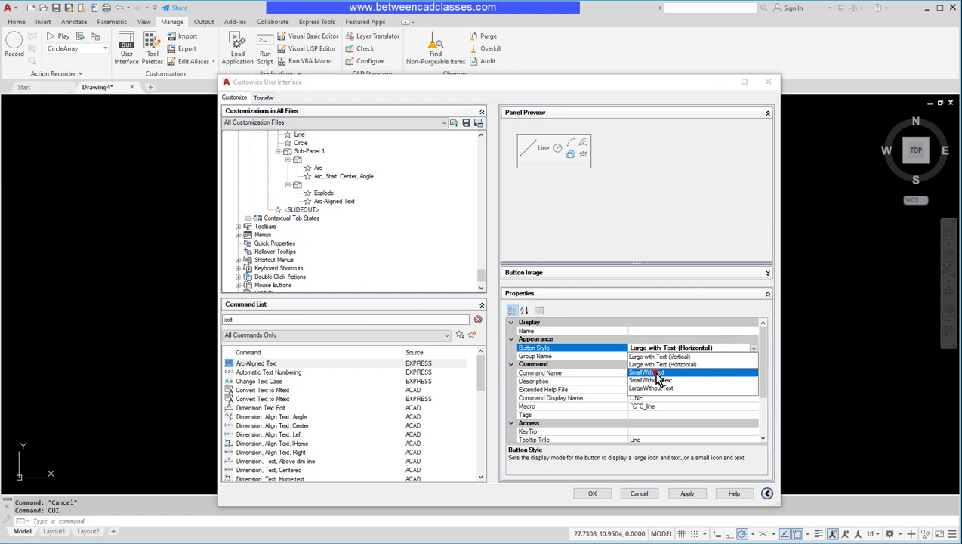
click(647, 372)
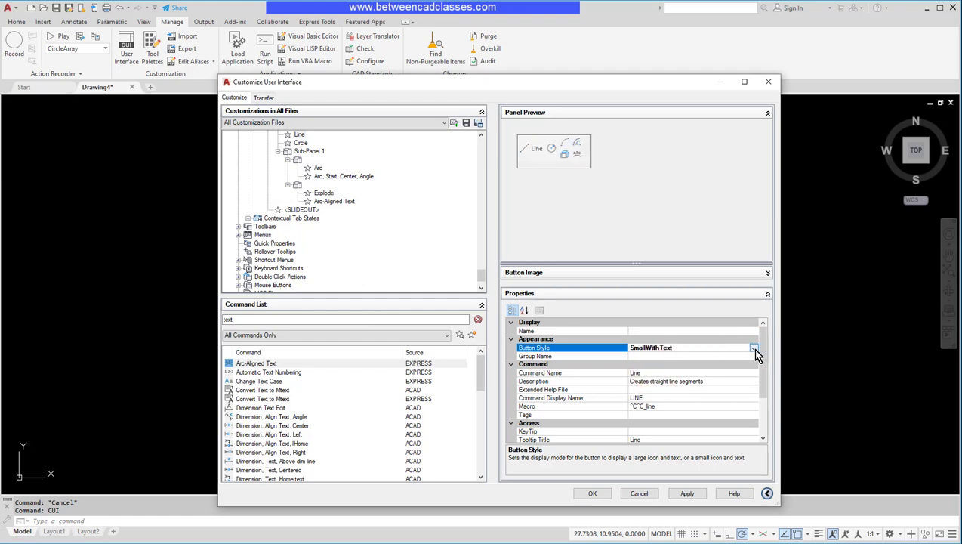
click(754, 348)
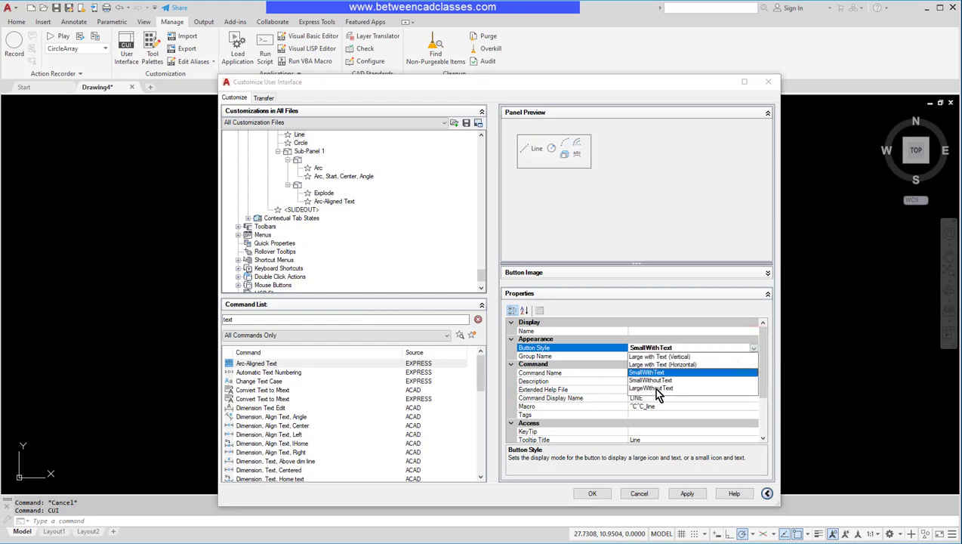
click(652, 389)
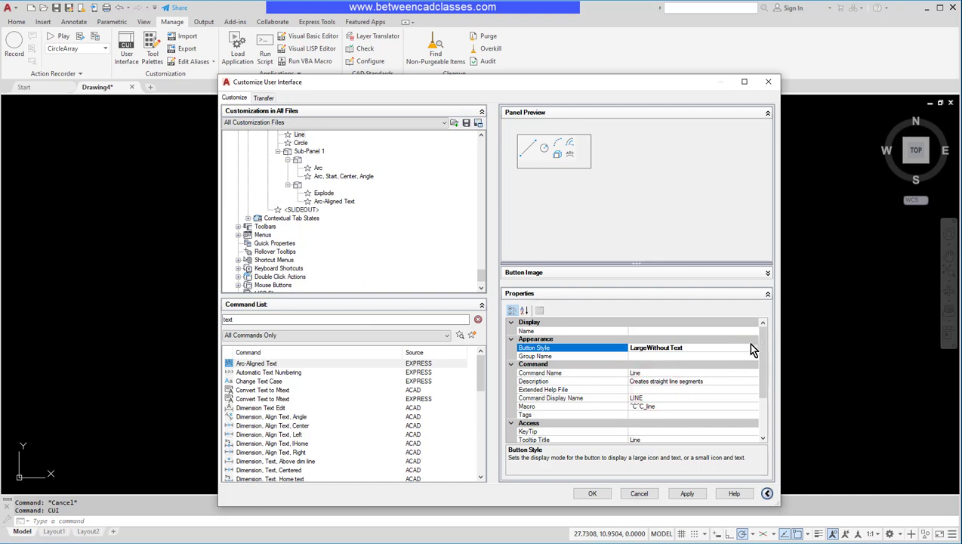
click(761, 347)
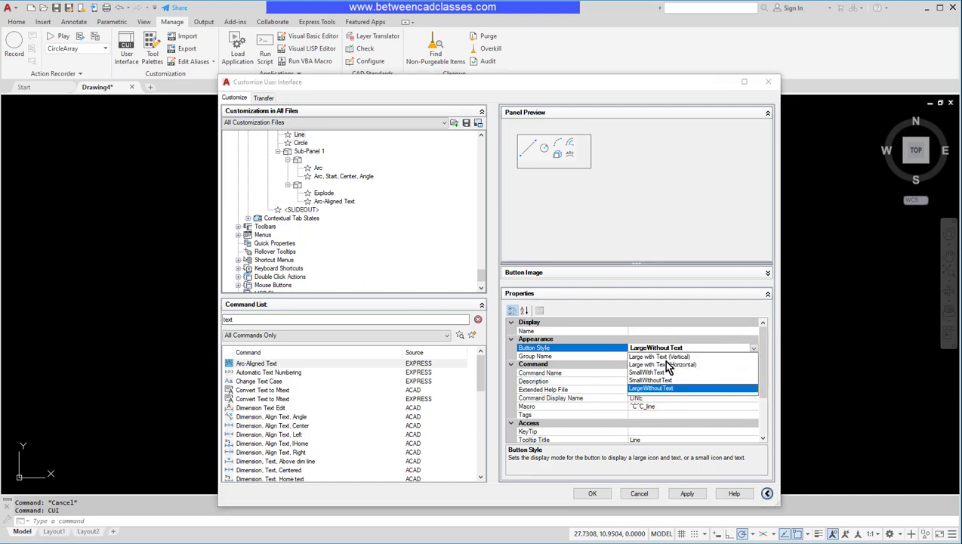
click(659, 357)
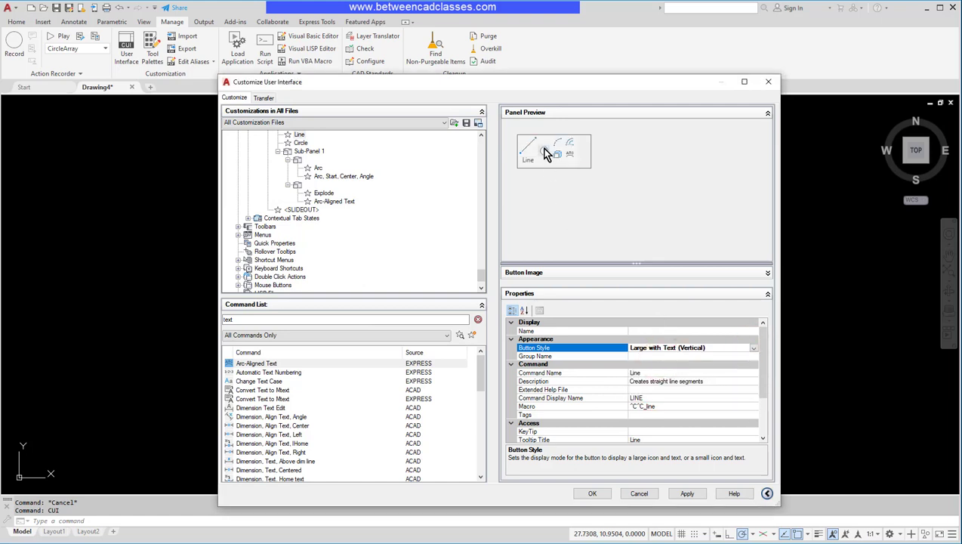
click(544, 148)
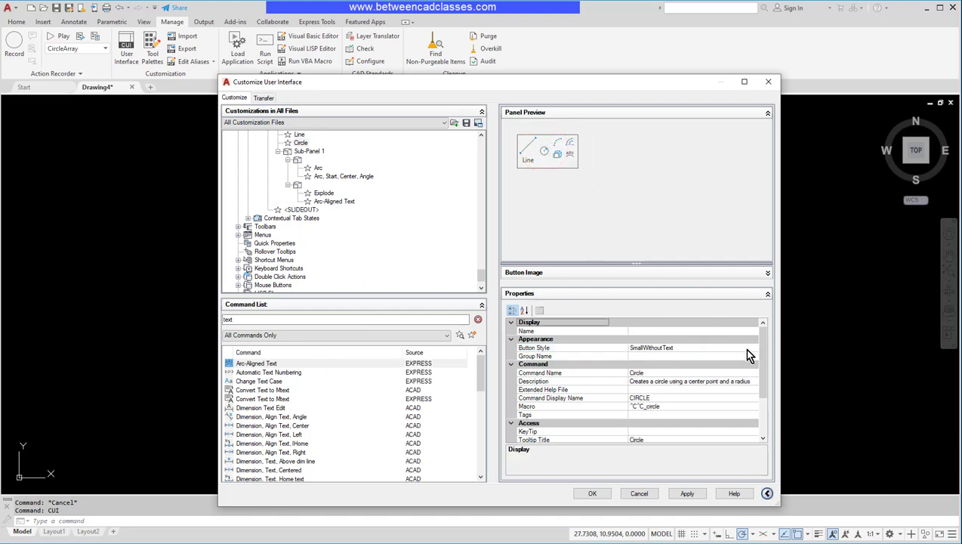
Step: Set the Circle button's style to Large with Text (Vertical), matching Line
click(749, 347)
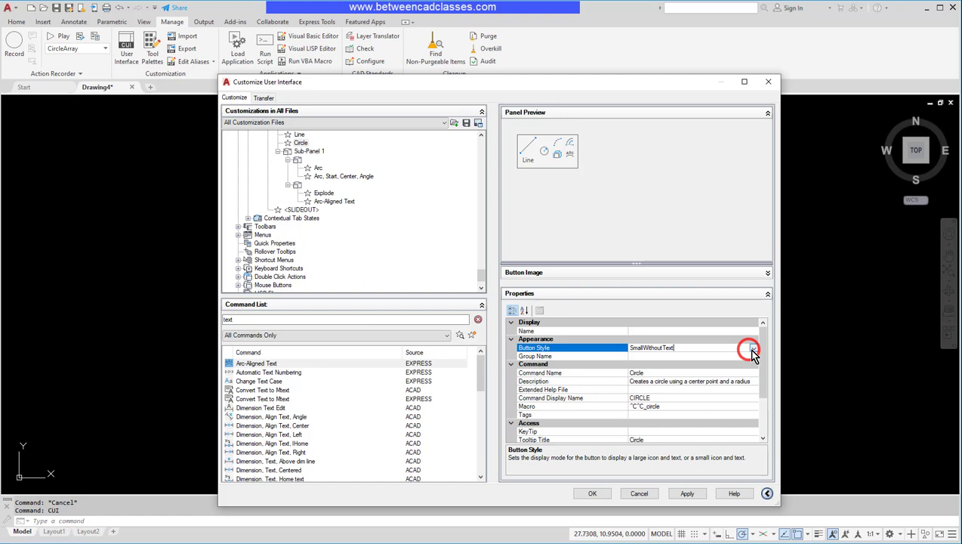
click(751, 348)
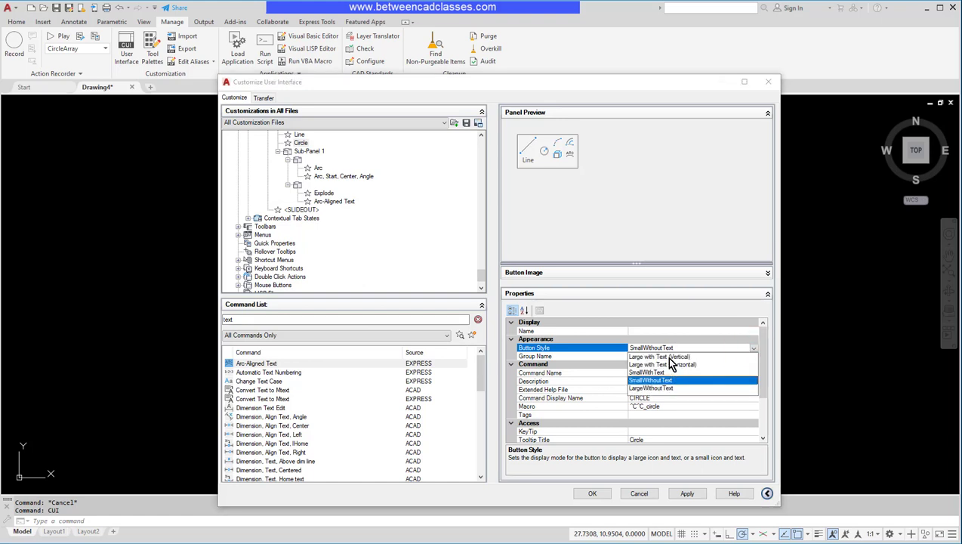
click(668, 357)
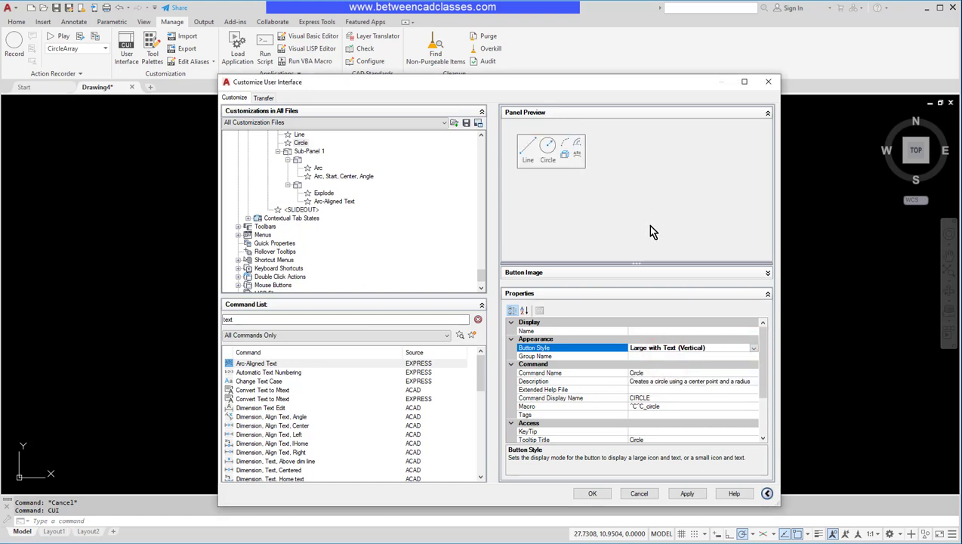
mouse_move(360, 208)
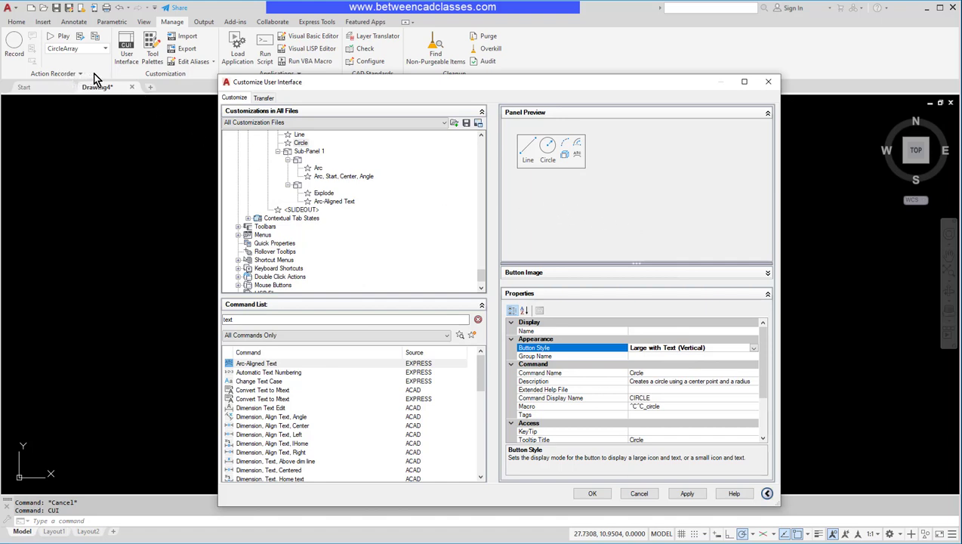
mouse_move(303, 214)
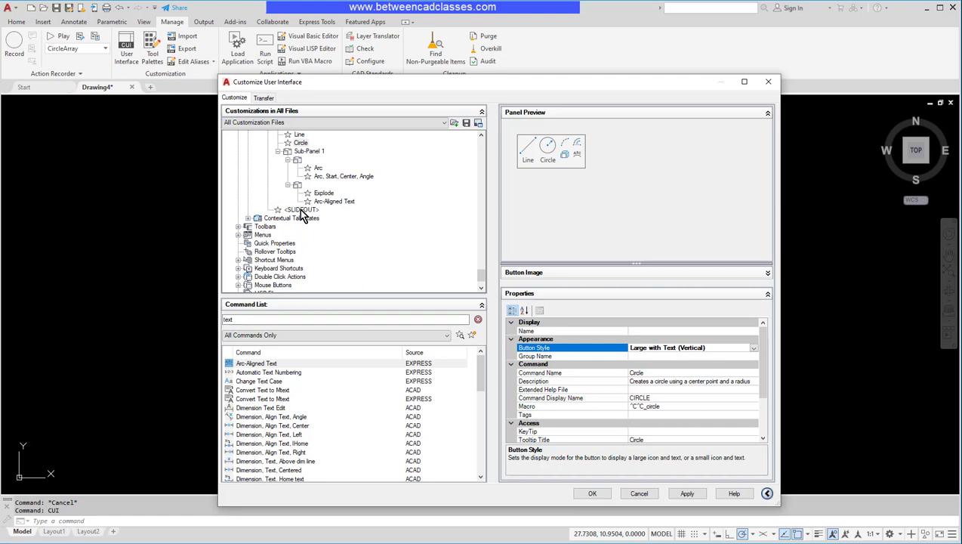
mouse_move(249, 295)
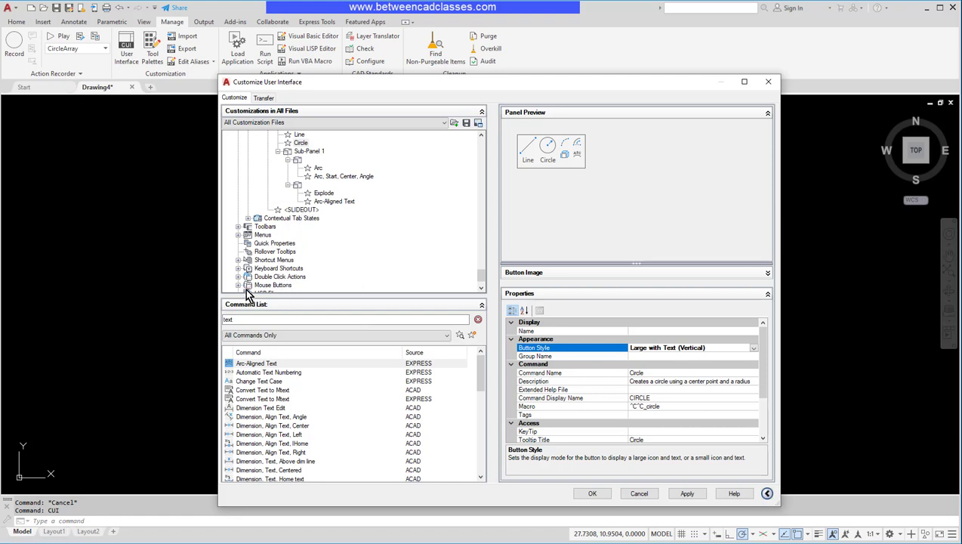
Step: Add Row 2 under the slideout separator and pick Dimension, Aligned from the 'dime' search
right_click(297, 184)
text(dime)
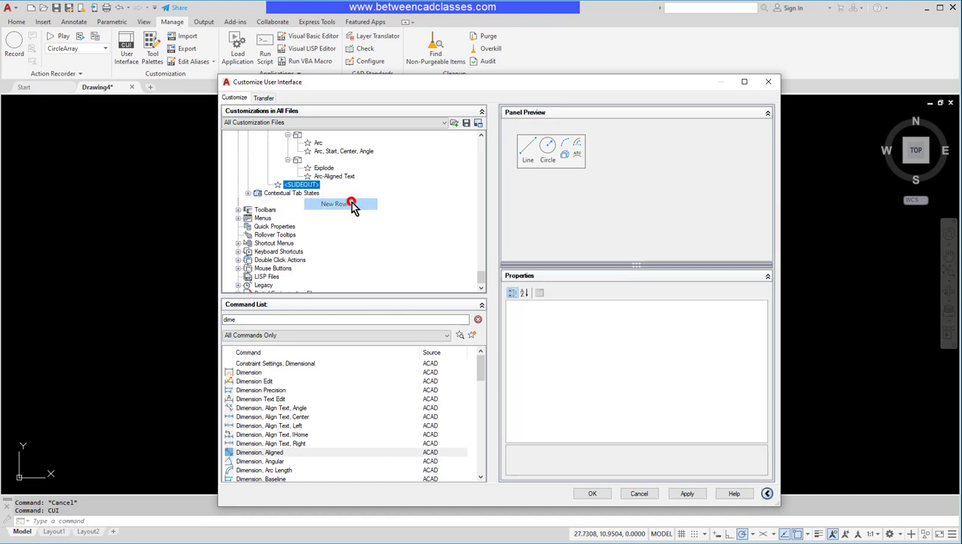
click(350, 204)
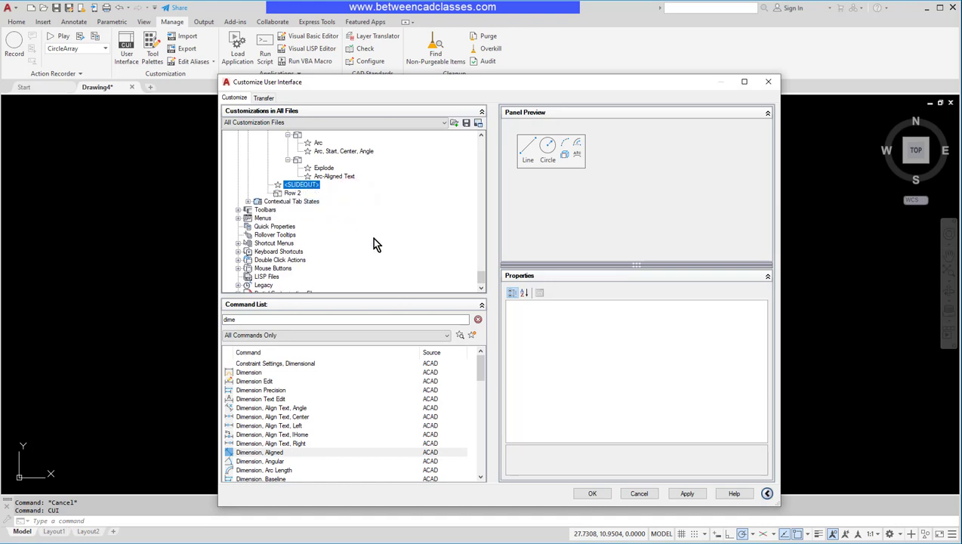
click(260, 452)
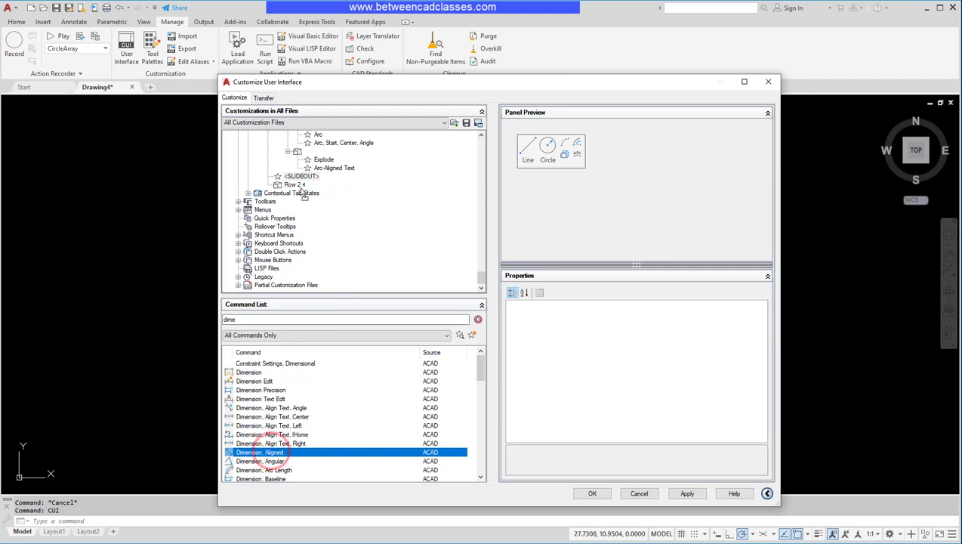